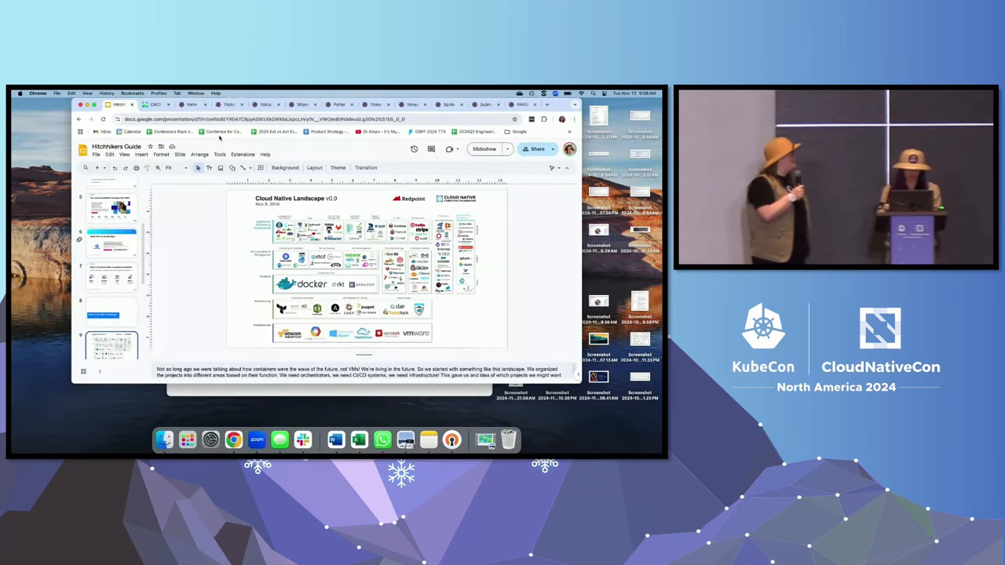
# Switch to the browser tab with landscape.cncf.io showing the Explore project grid
pyautogui.click(156, 104)
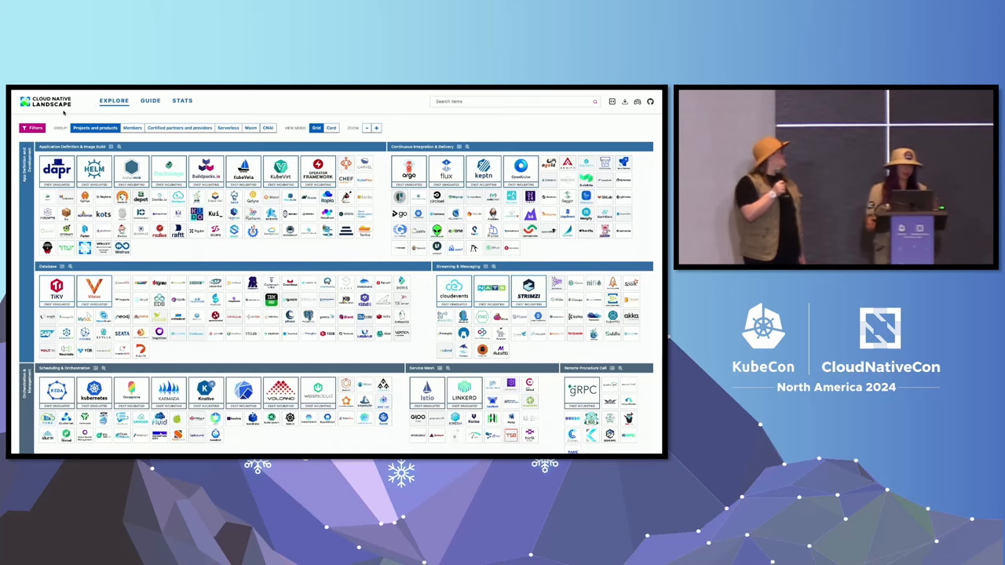
# Tick CNCF Projects under Status in Filters and browse the remaining filter sections
pyautogui.click(32, 127)
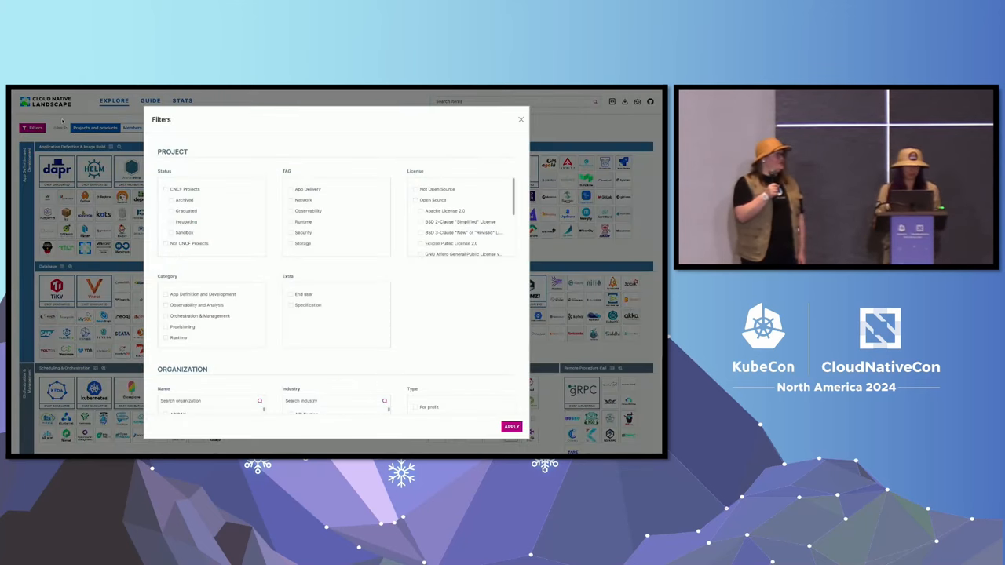
pyautogui.click(520, 120)
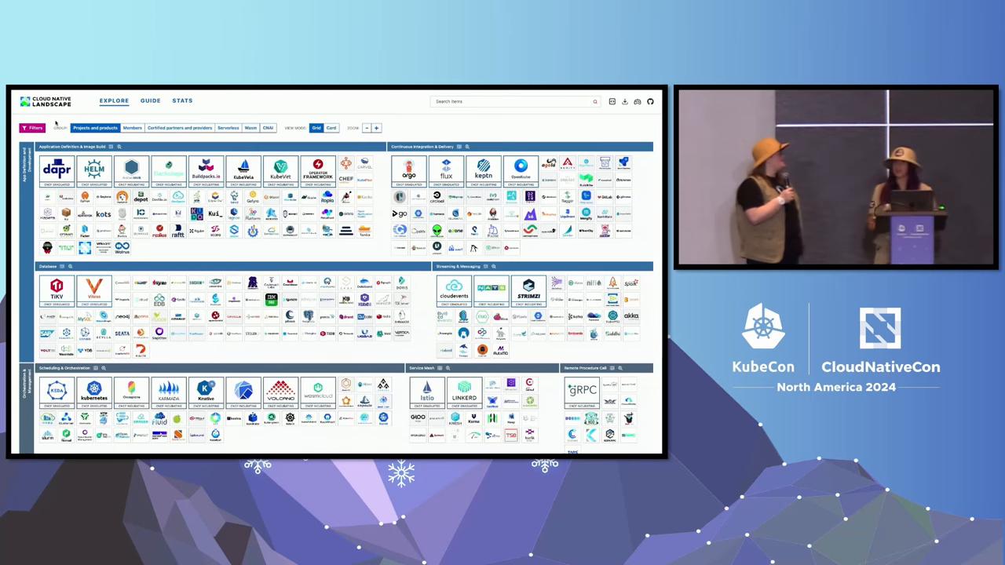
pyautogui.click(33, 127)
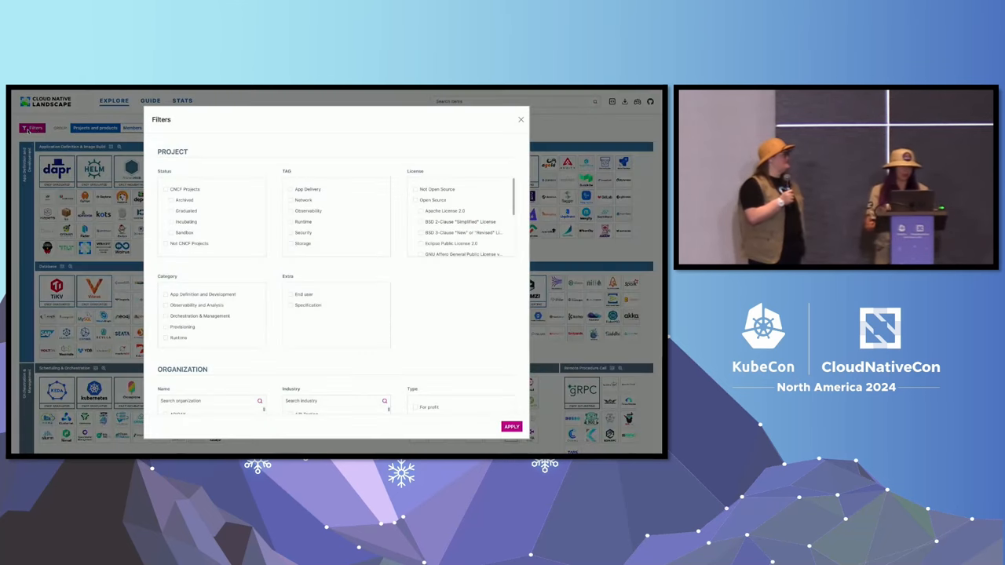
pyautogui.click(165, 189)
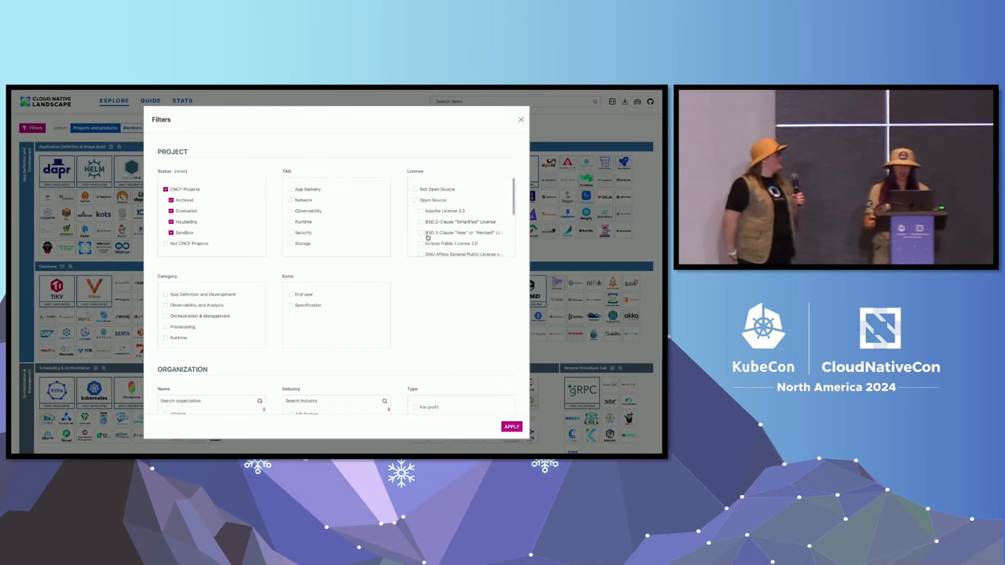
pyautogui.scroll(-3)
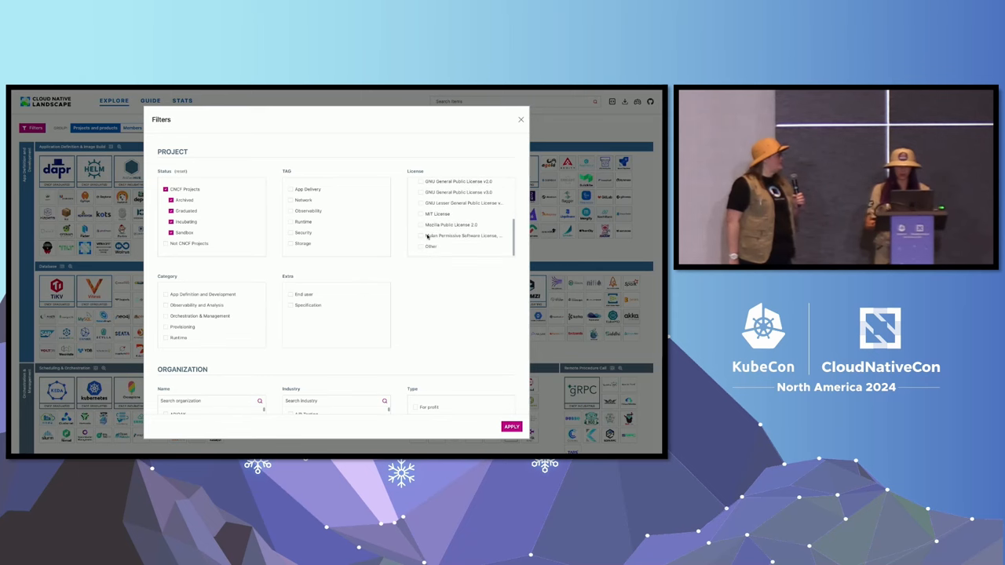
pyautogui.scroll(-3)
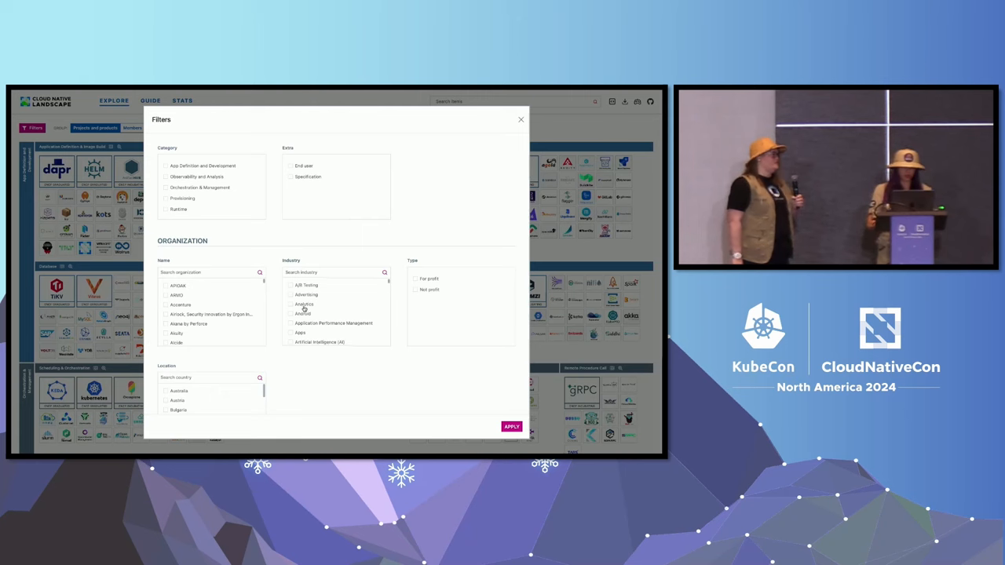
pyautogui.scroll(-3)
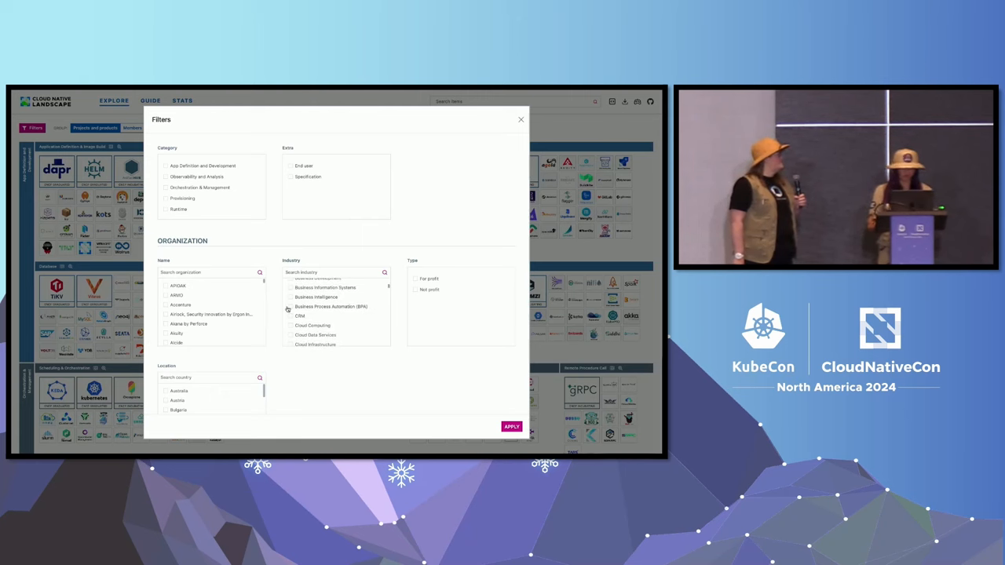
pyautogui.scroll(-3)
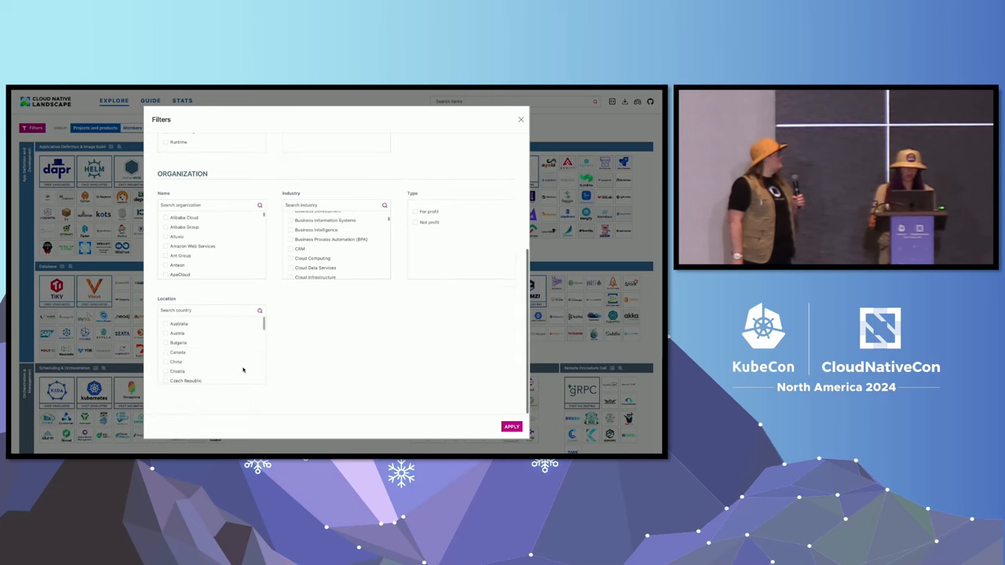
pyautogui.scroll(-3)
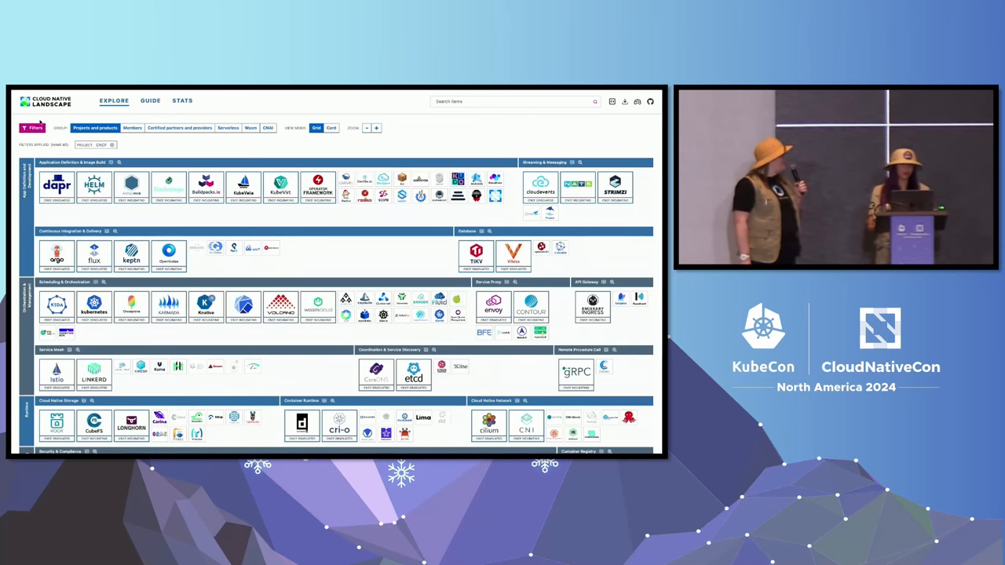
# Reopen the Filters panel so only Graduated stays ticked under Status
pyautogui.click(33, 127)
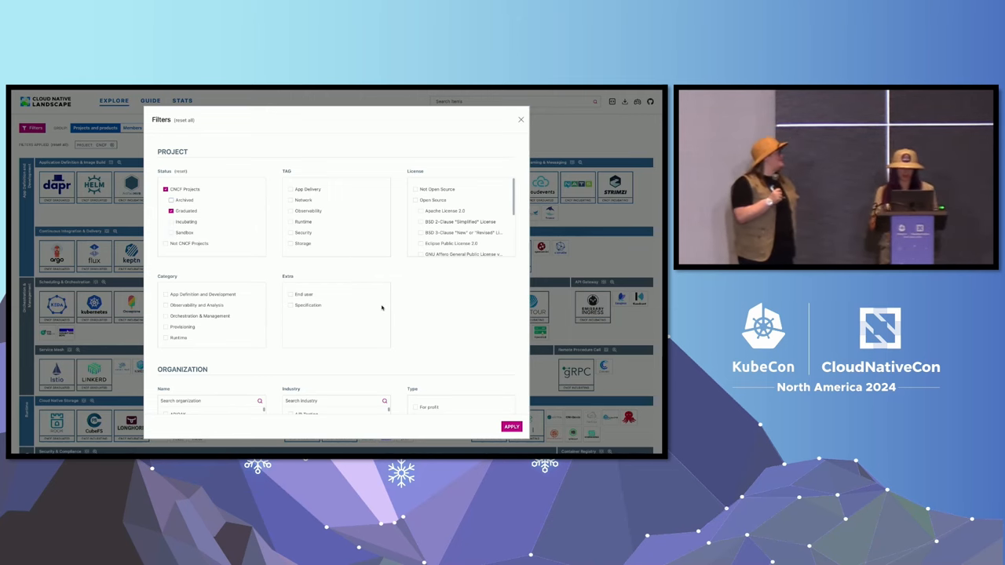
# Apply the graduated-only filter and open Istio's project details card
pyautogui.click(510, 426)
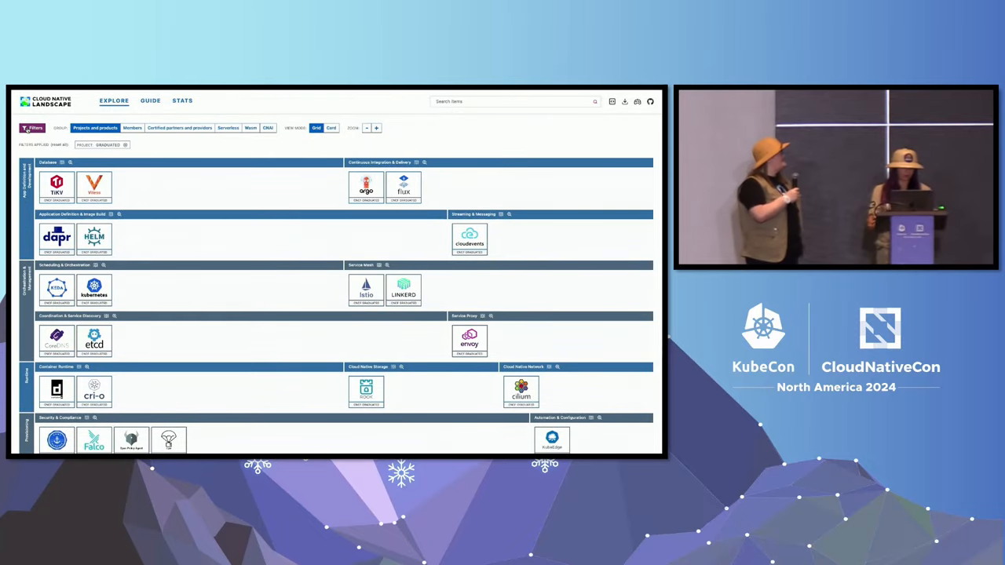
pyautogui.click(33, 128)
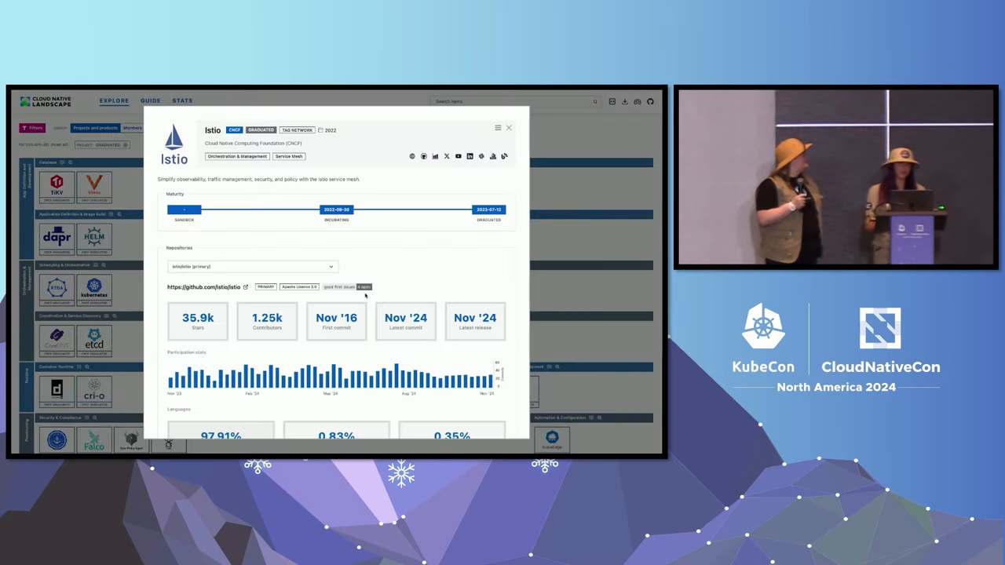
pyautogui.moveTo(250, 181)
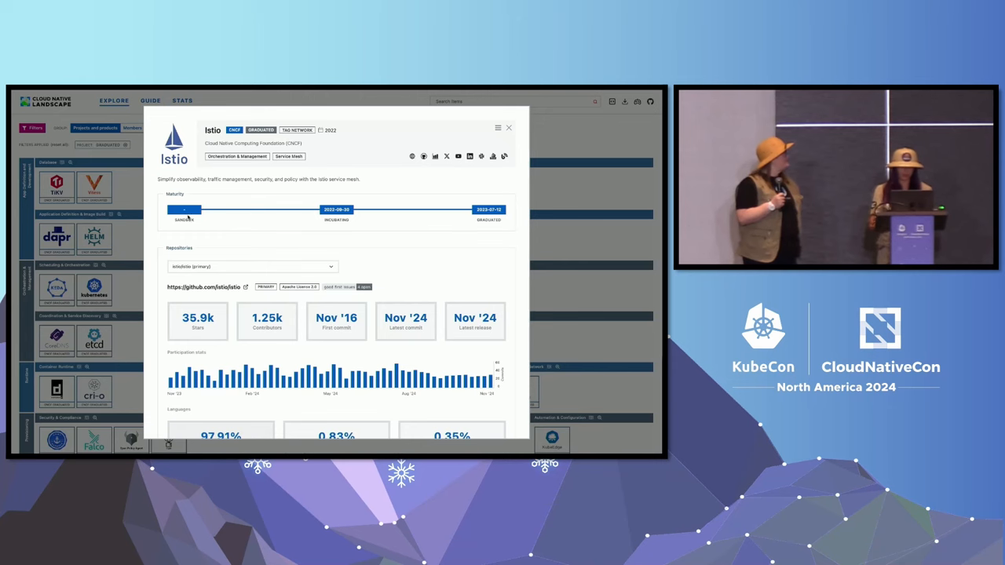
pyautogui.scroll(-3)
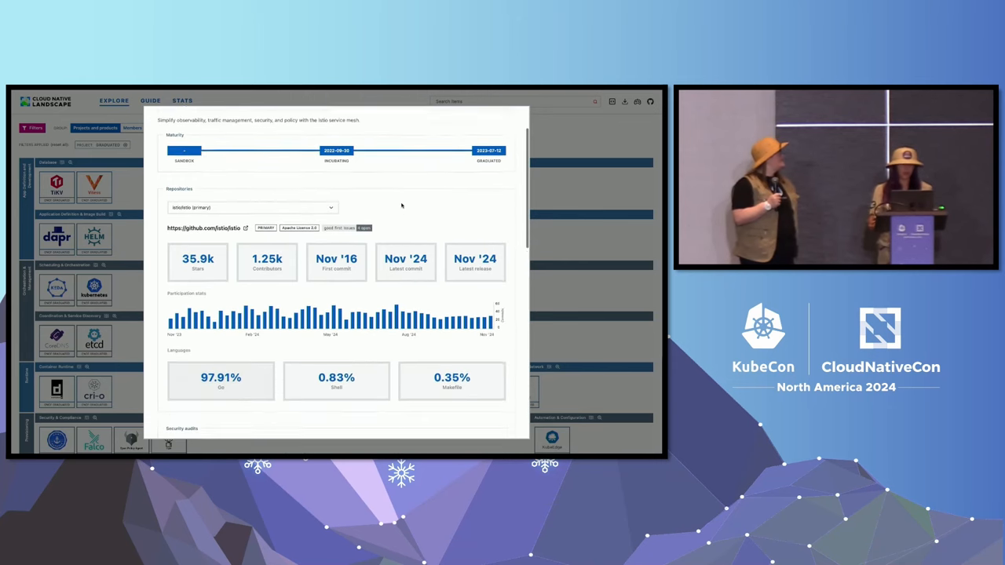
pyautogui.scroll(-3)
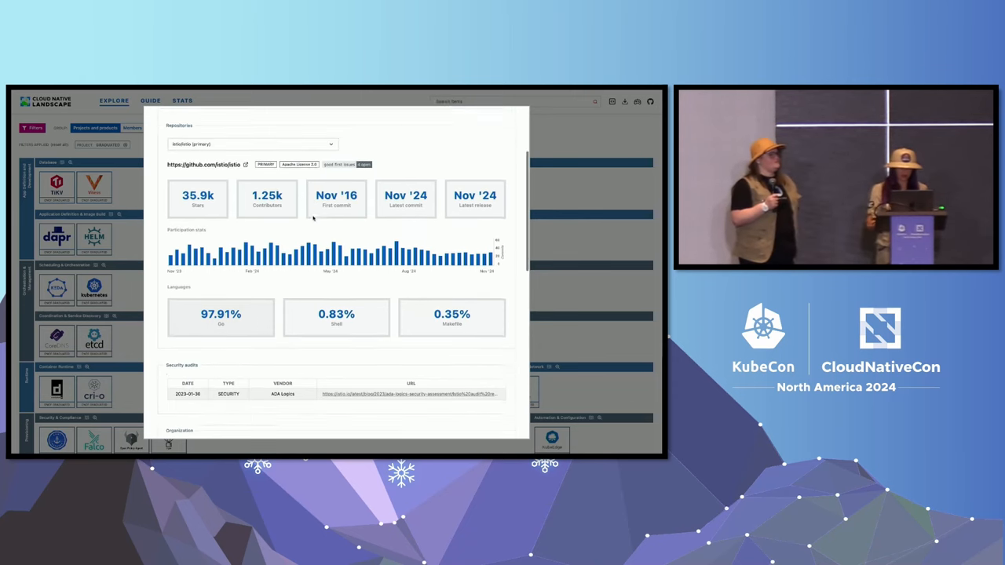
pyautogui.scroll(-3)
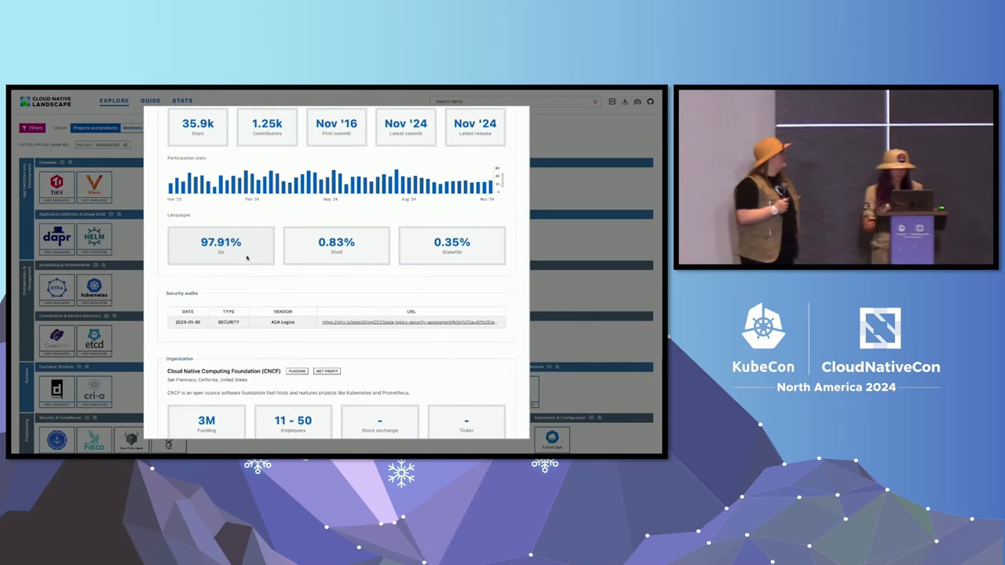
pyautogui.scroll(-3)
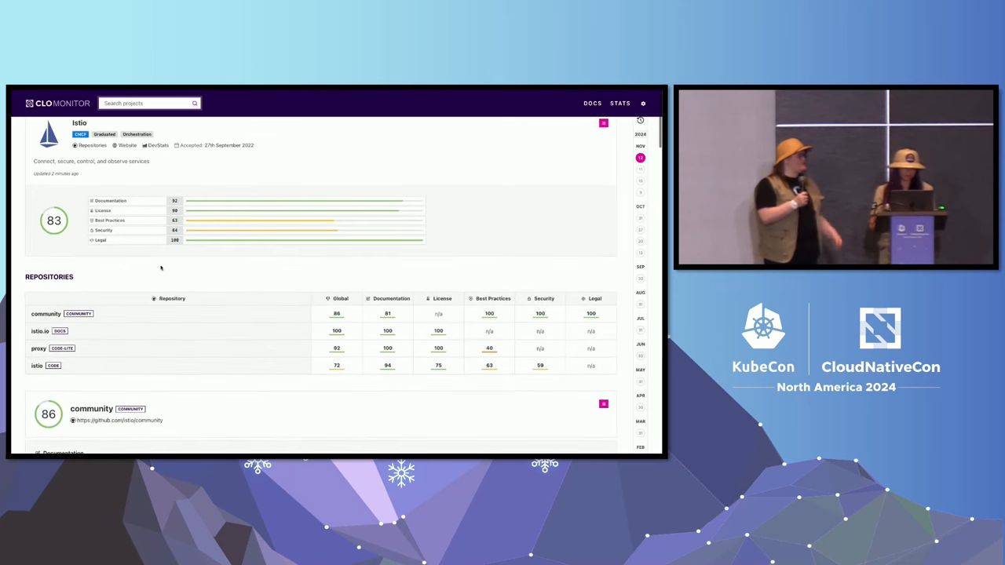
# Scroll through Istio's repositories table and the community repo's checks (Documentation 81%)
pyautogui.scroll(-3)
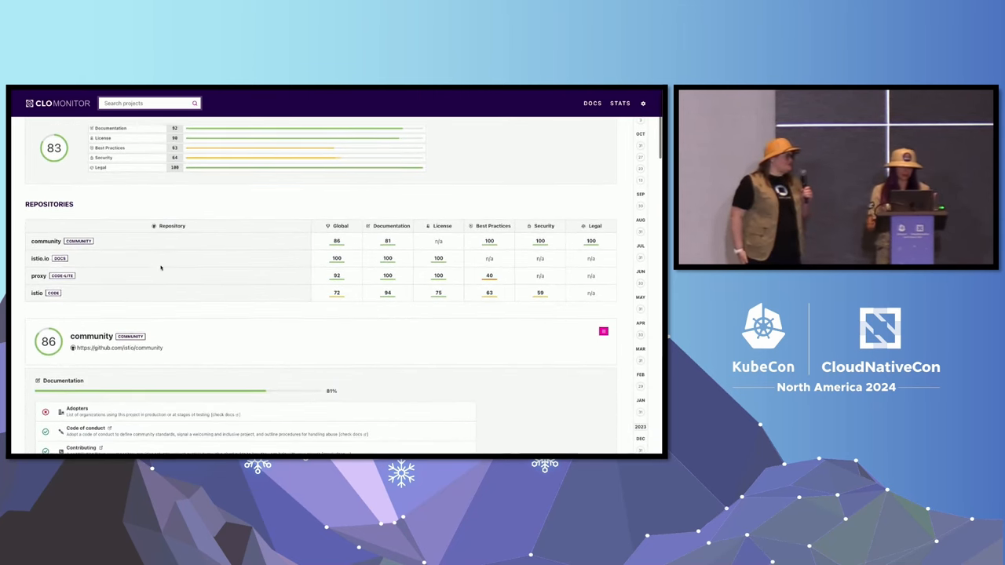
pyautogui.scroll(-3)
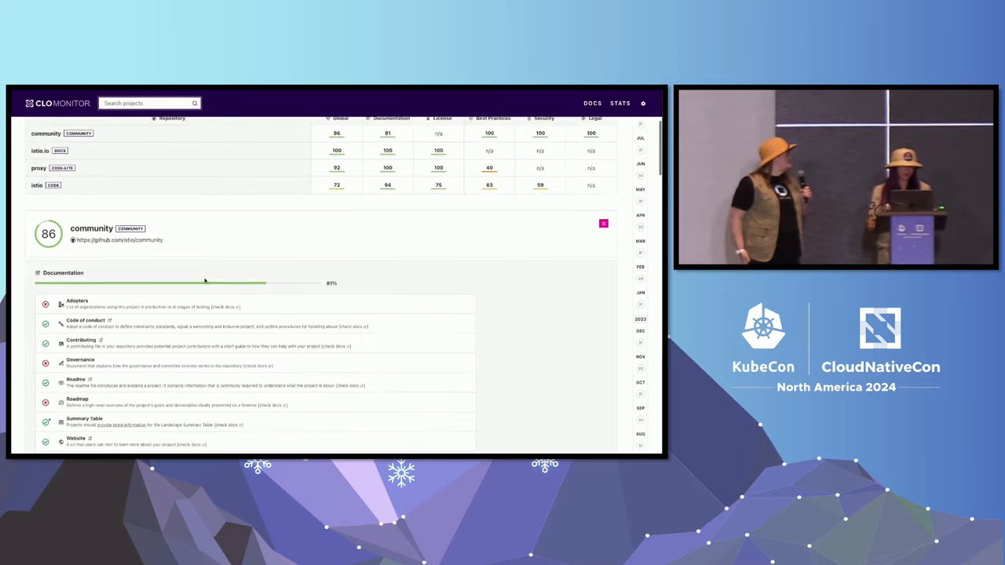
pyautogui.scroll(-3)
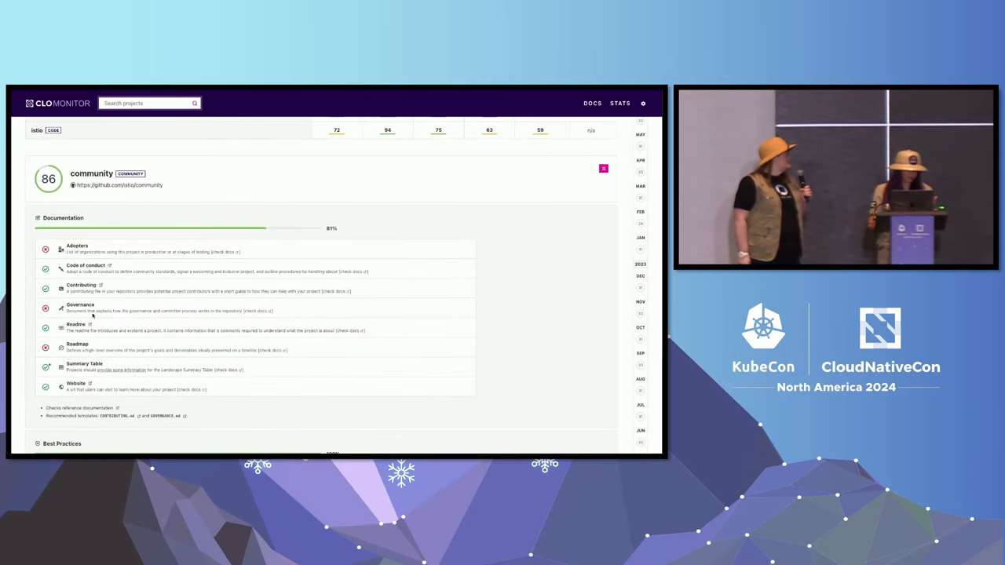
pyautogui.scroll(-3)
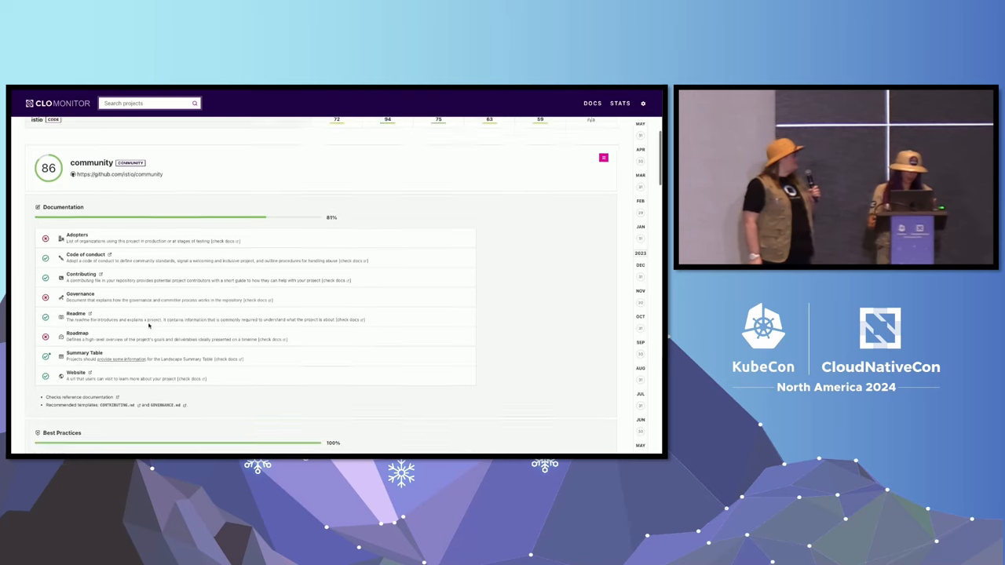
pyautogui.scroll(-3)
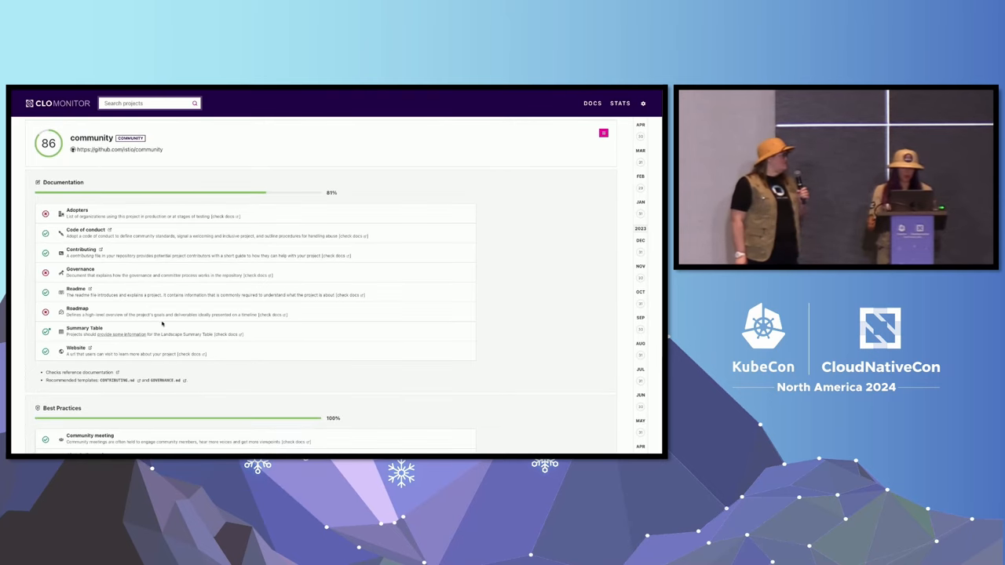
pyautogui.scroll(-3)
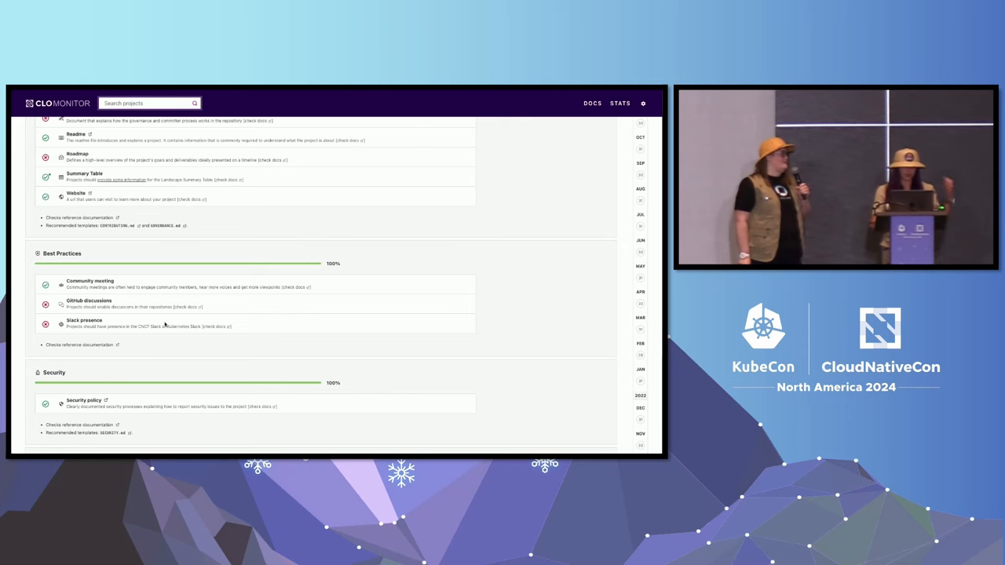
# Scroll through istio's main repository checks (score 72, Security 59%) and later sections
pyautogui.scroll(-3)
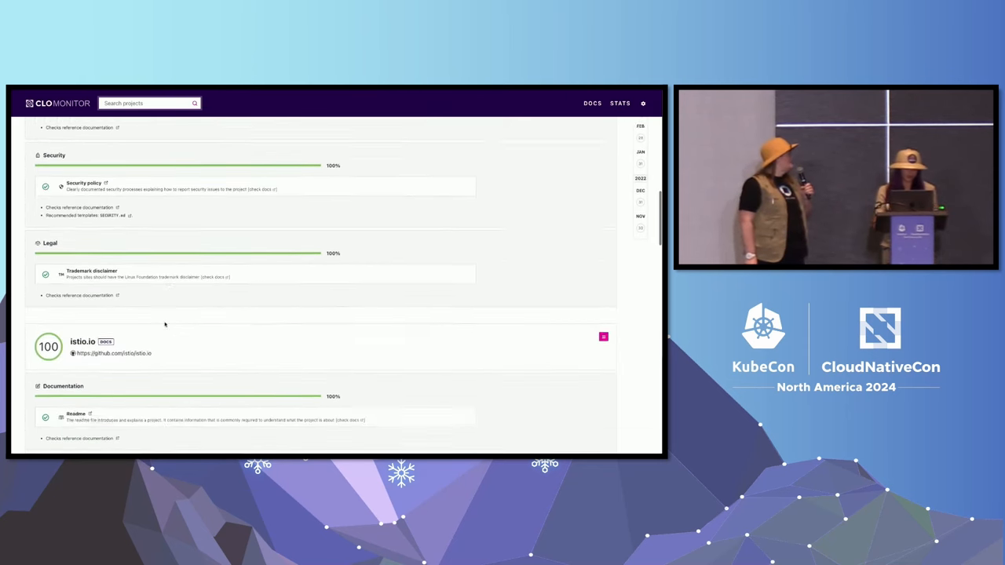
pyautogui.scroll(-3)
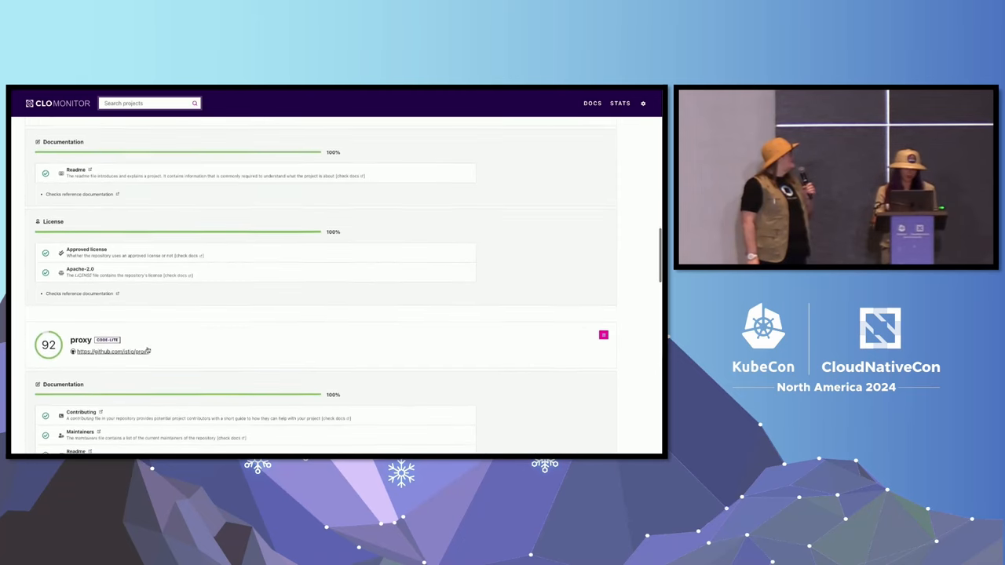
pyautogui.scroll(-3)
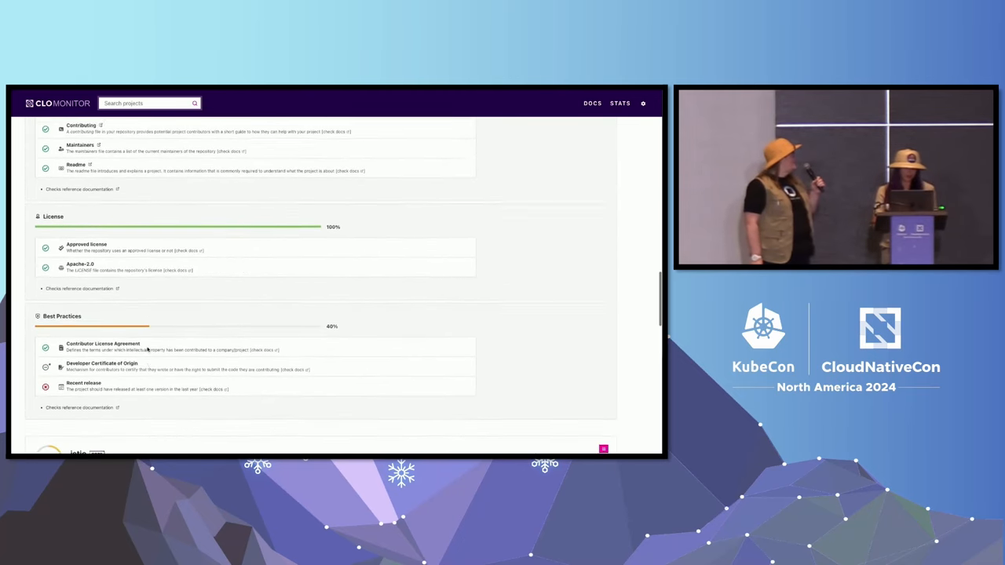
pyautogui.scroll(-3)
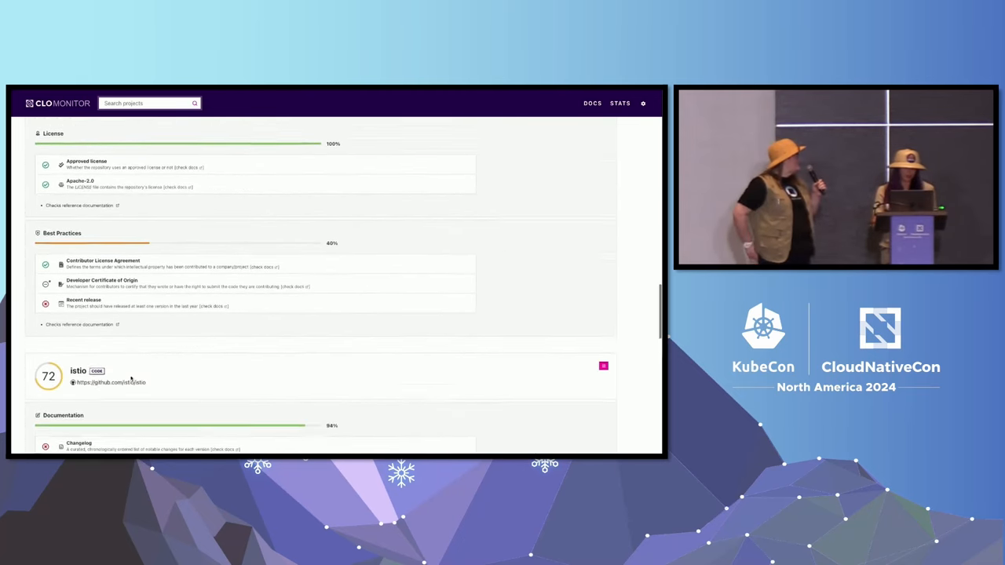
pyautogui.scroll(-3)
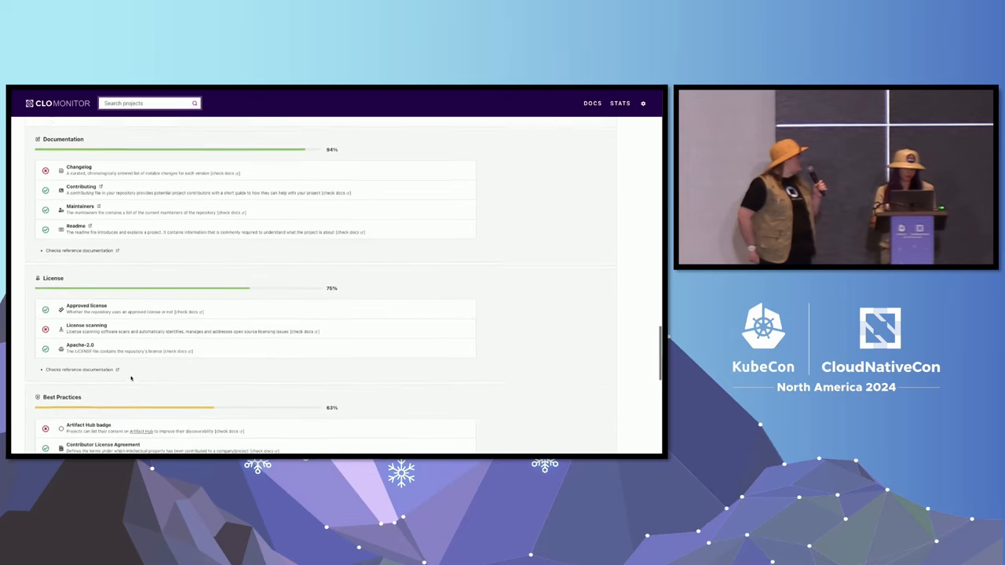
pyautogui.scroll(-3)
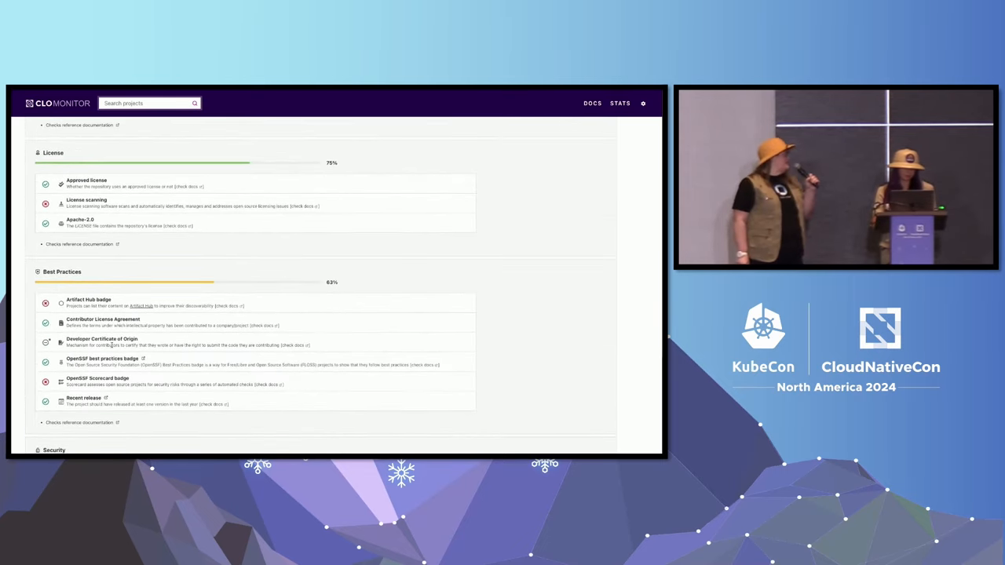
pyautogui.scroll(-3)
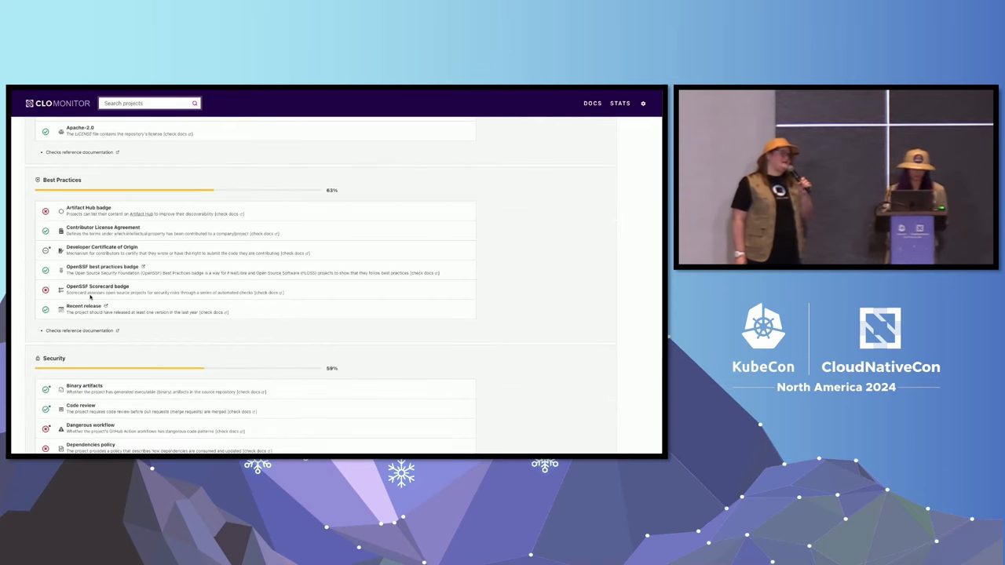
pyautogui.scroll(-3)
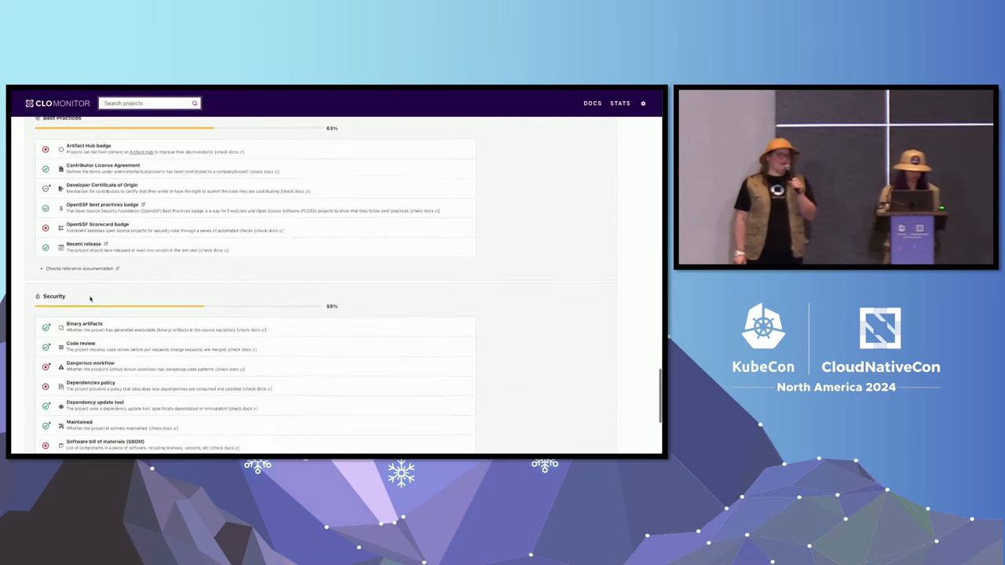
pyautogui.scroll(-3)
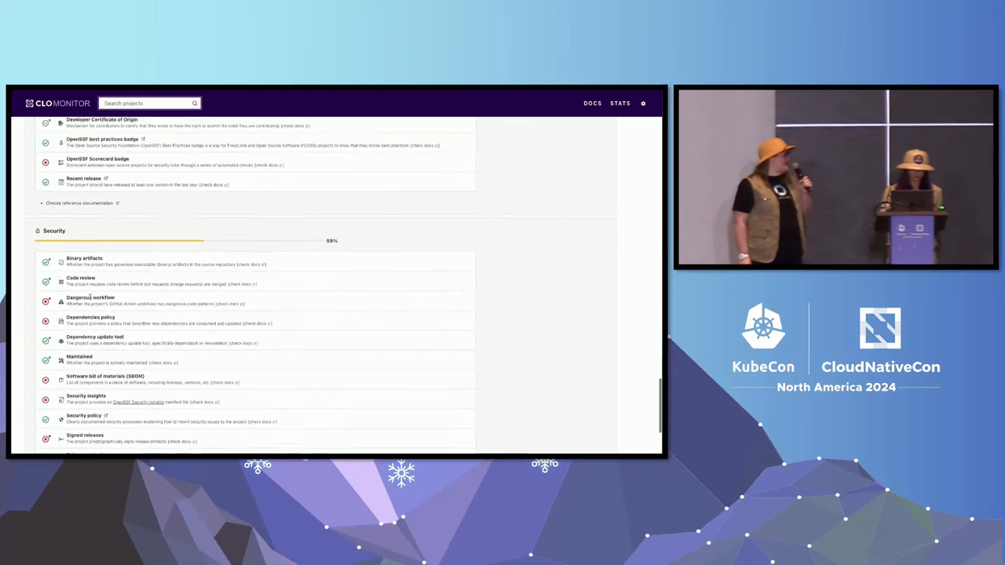
pyautogui.scroll(-3)
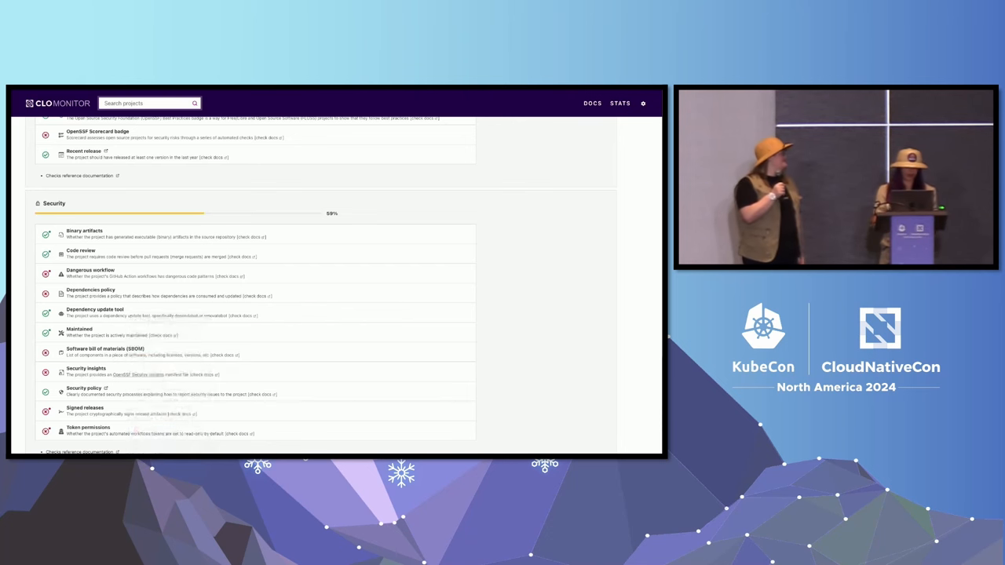
pyautogui.scroll(-3)
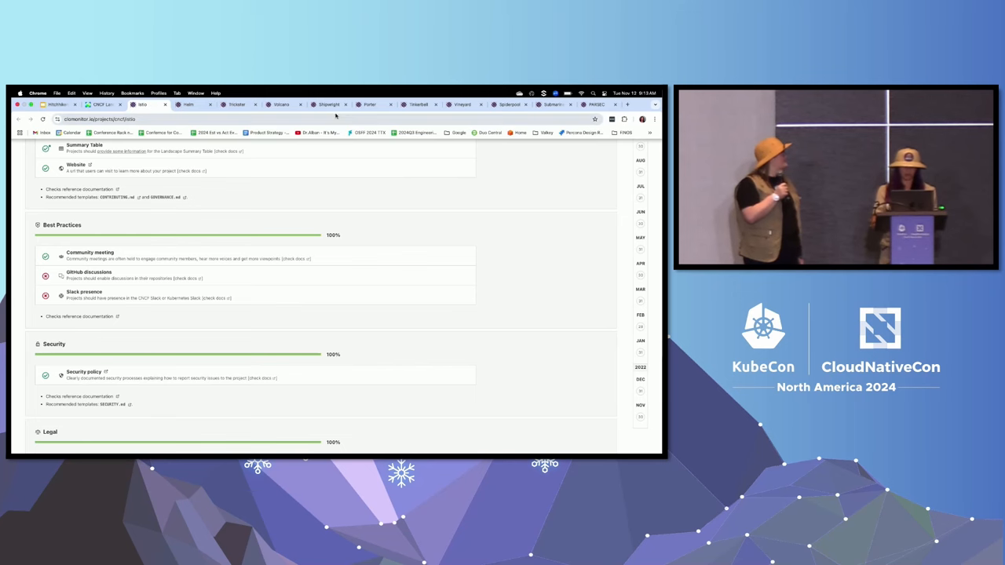
# Replace the Graduated-only filter with all CNCF Projects statuses: archived, graduated, incubating, sandbox
pyautogui.click(100, 104)
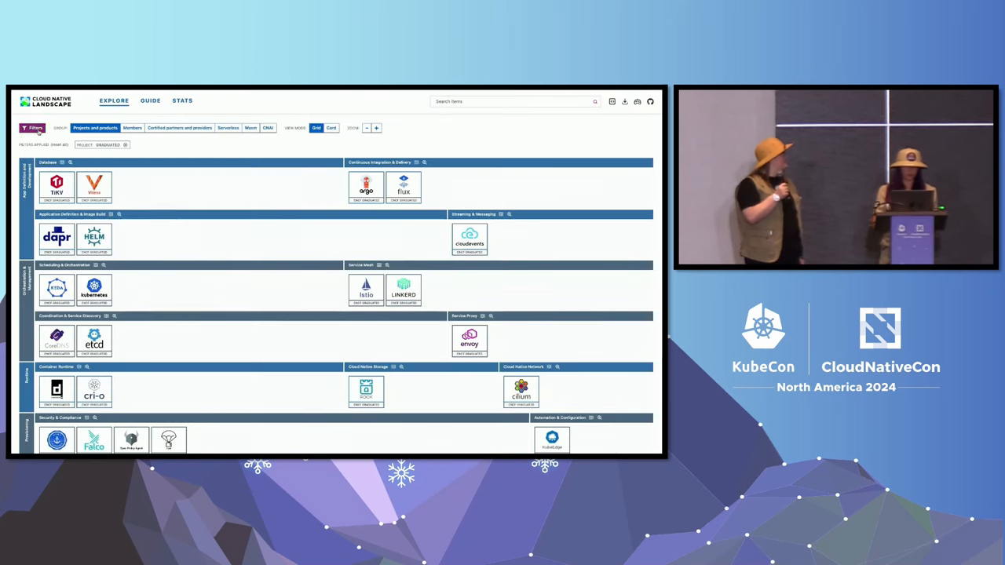
pyautogui.click(35, 128)
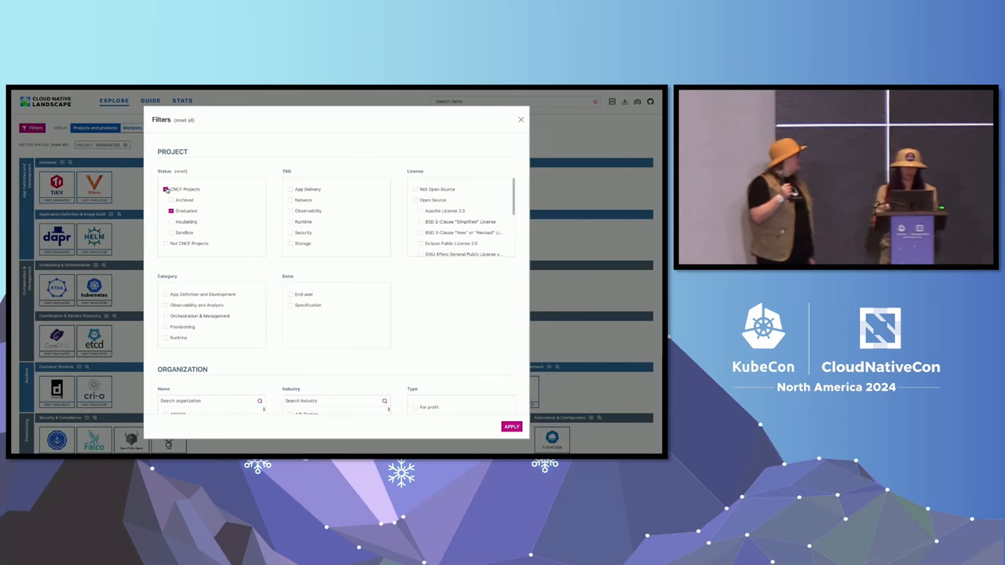
pyautogui.click(511, 426)
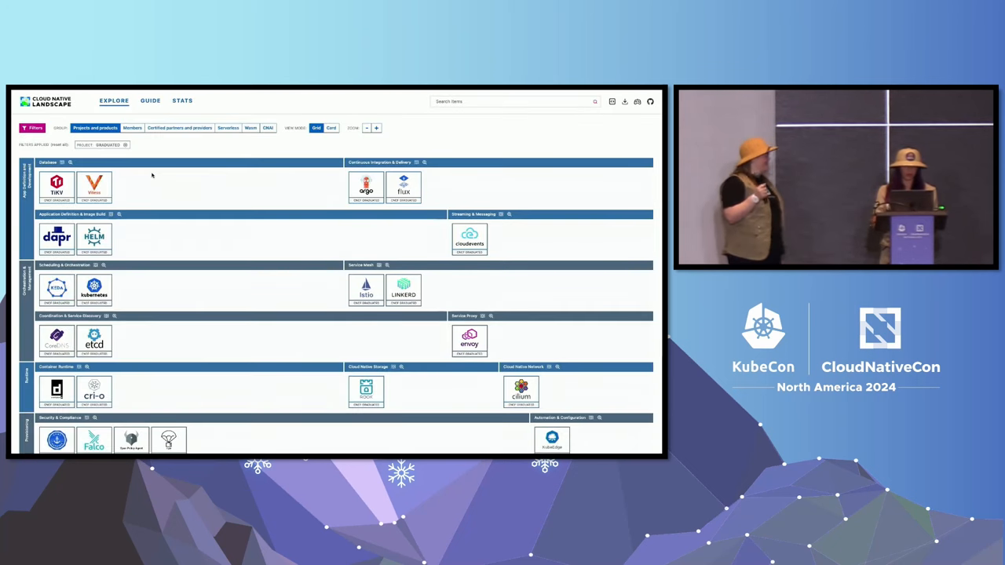
pyautogui.click(33, 128)
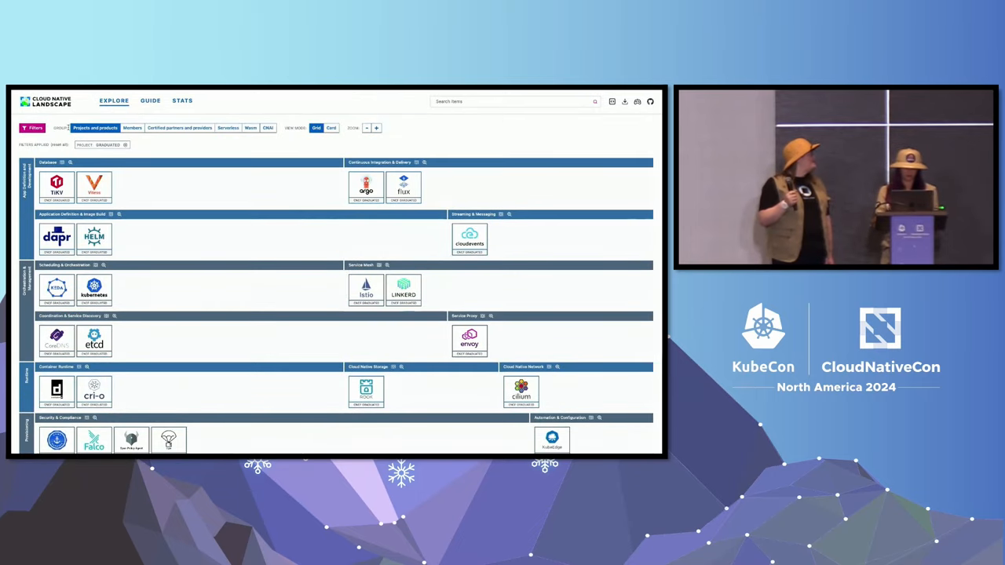
pyautogui.click(33, 128)
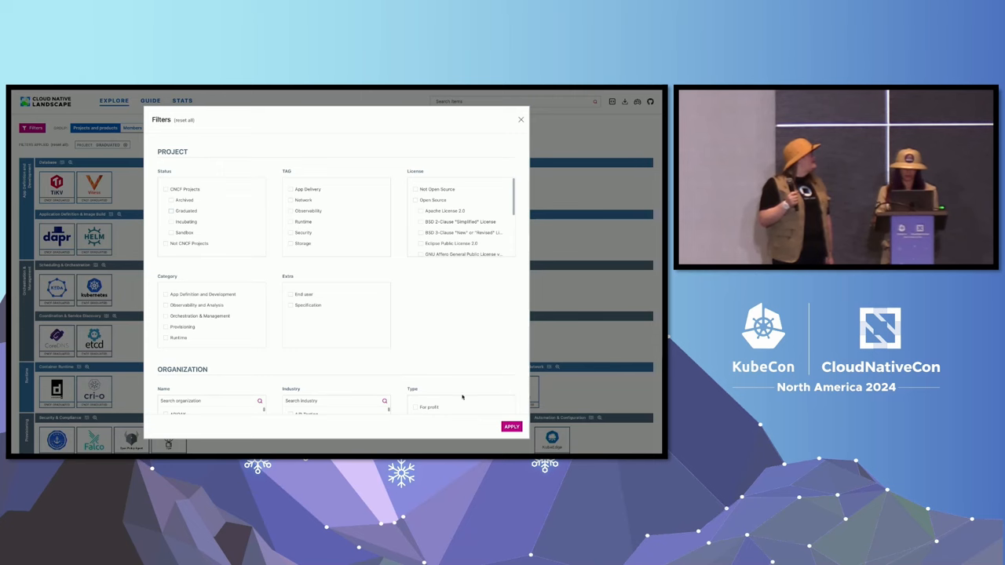
pyautogui.click(521, 120)
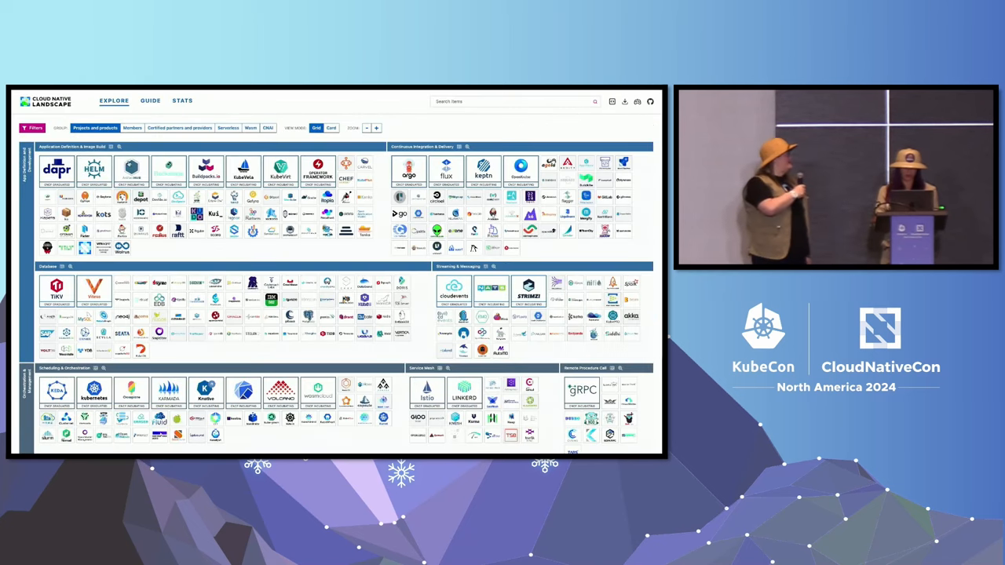
pyautogui.click(33, 127)
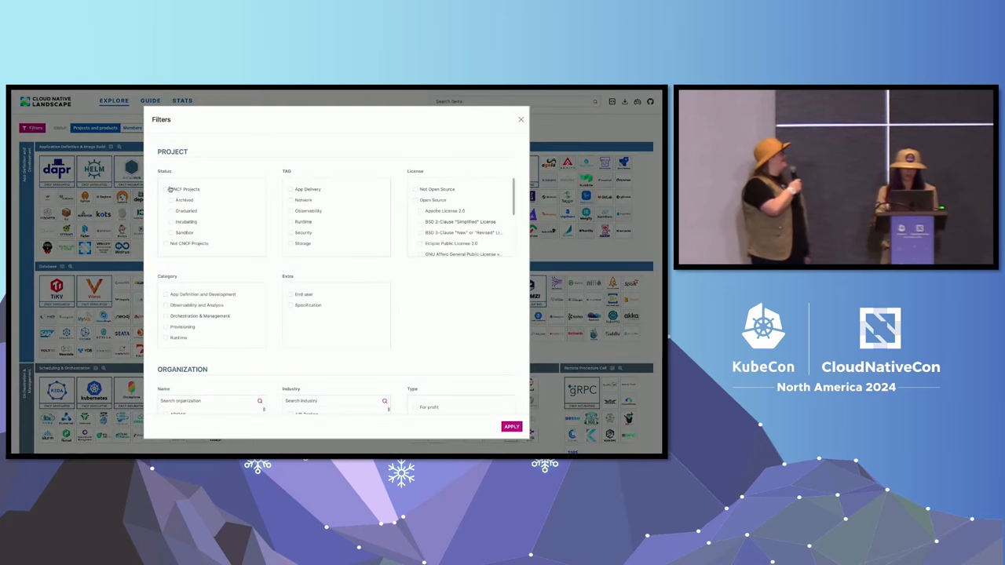
pyautogui.click(165, 189)
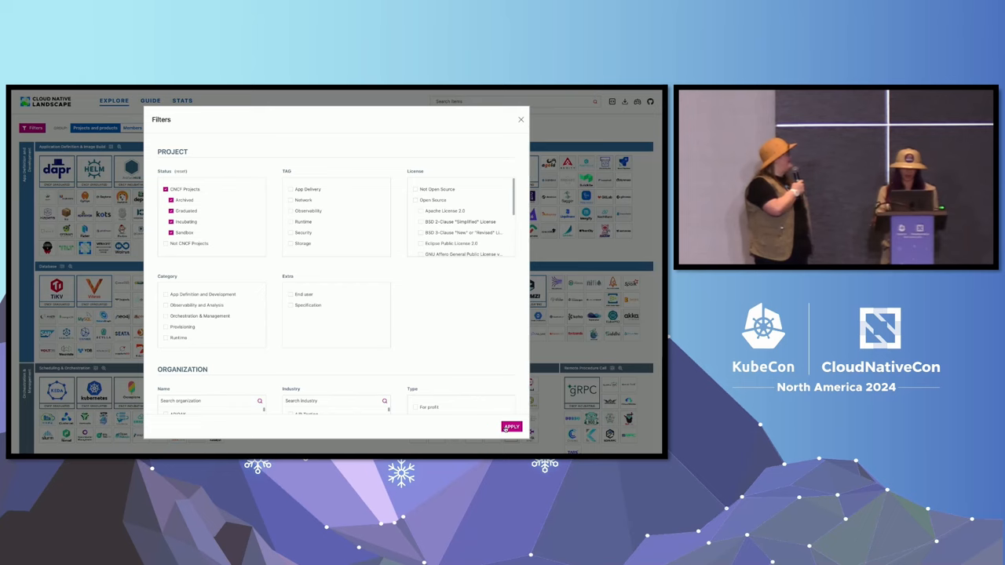
pyautogui.click(510, 426)
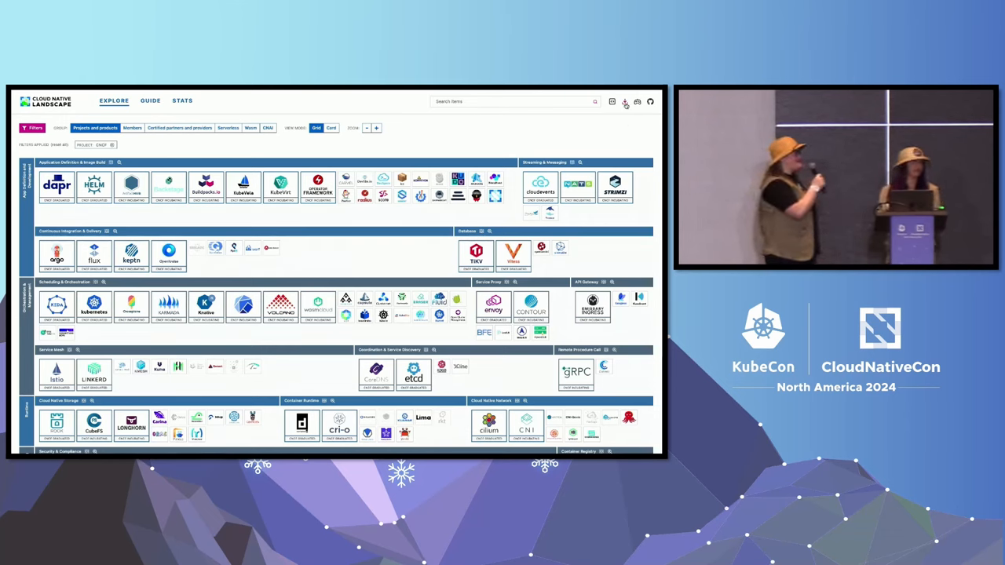
# Download projects.csv from the landscape's Data Files and open it as a spreadsheet
pyautogui.click(623, 103)
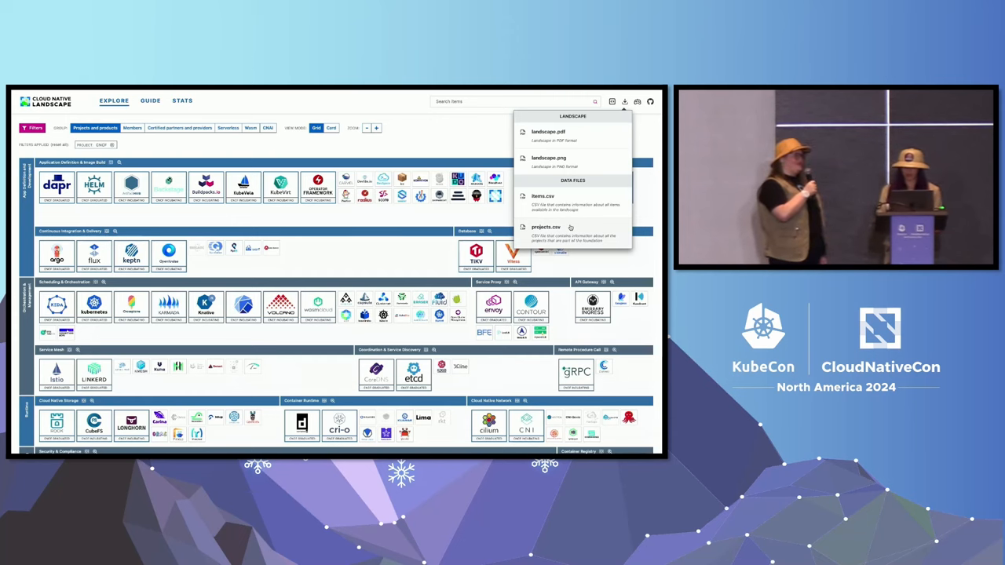
pyautogui.click(545, 230)
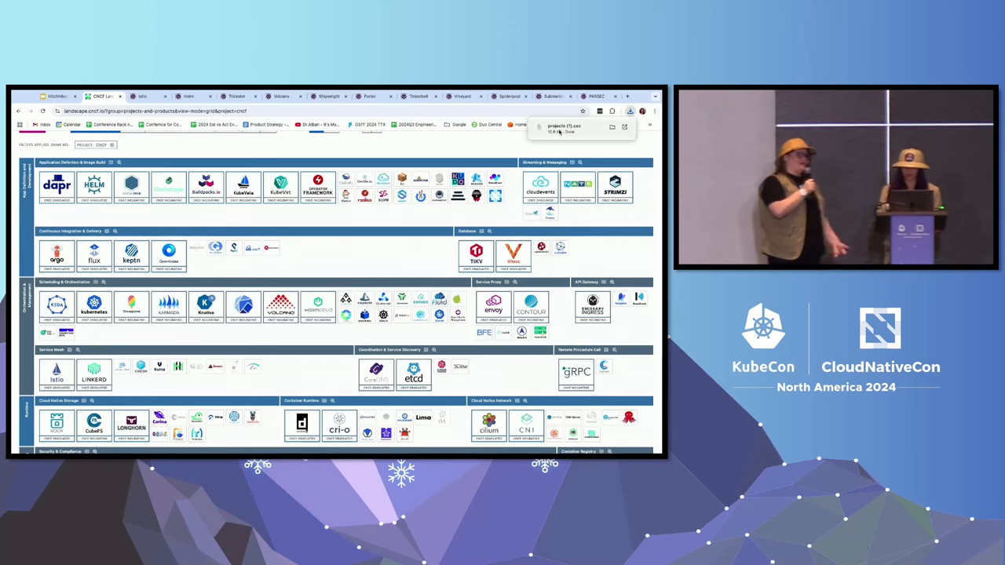
pyautogui.click(557, 128)
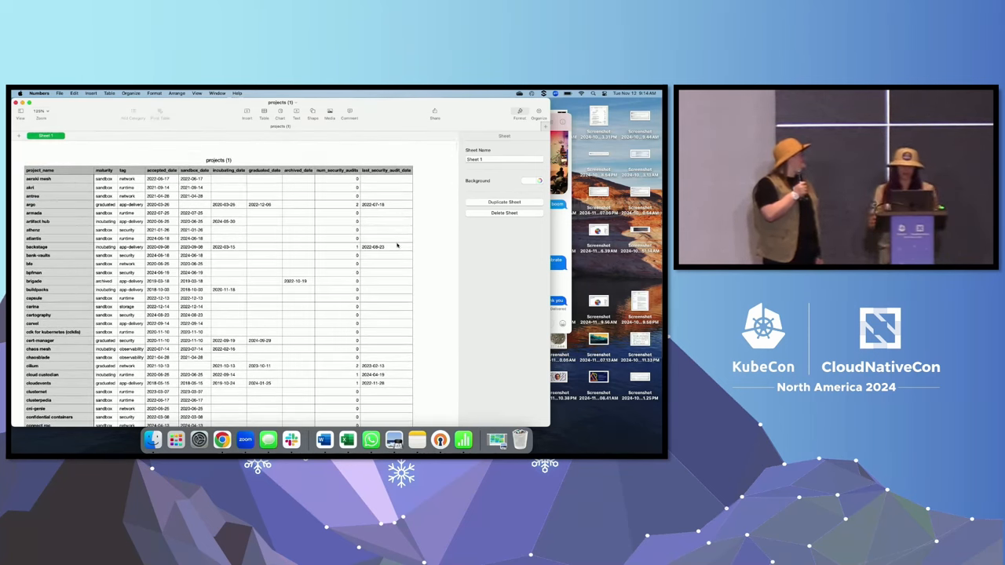
# Scroll the projects (1) table in Numbers down through the project rows to Helm
pyautogui.scroll(-3)
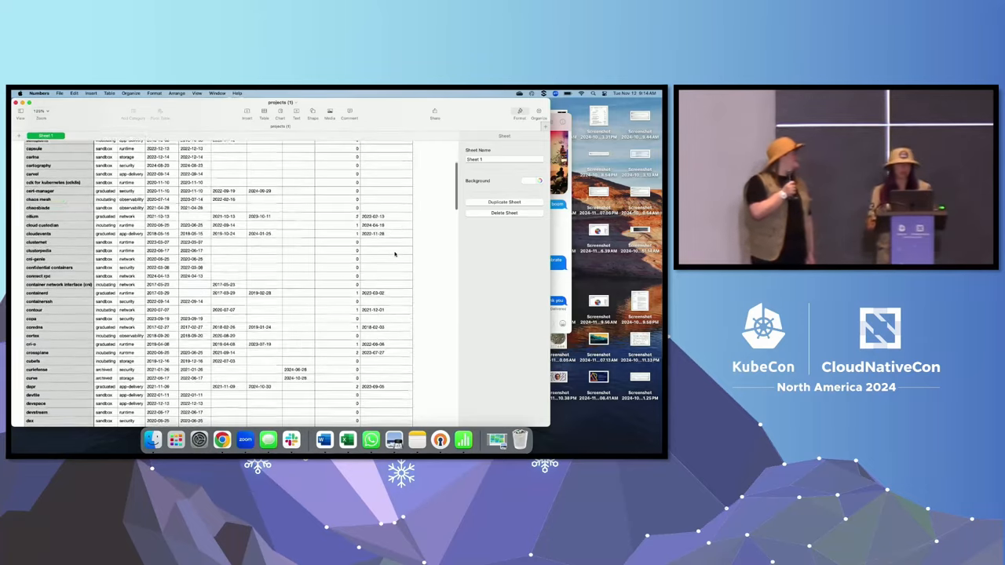
pyautogui.scroll(-3)
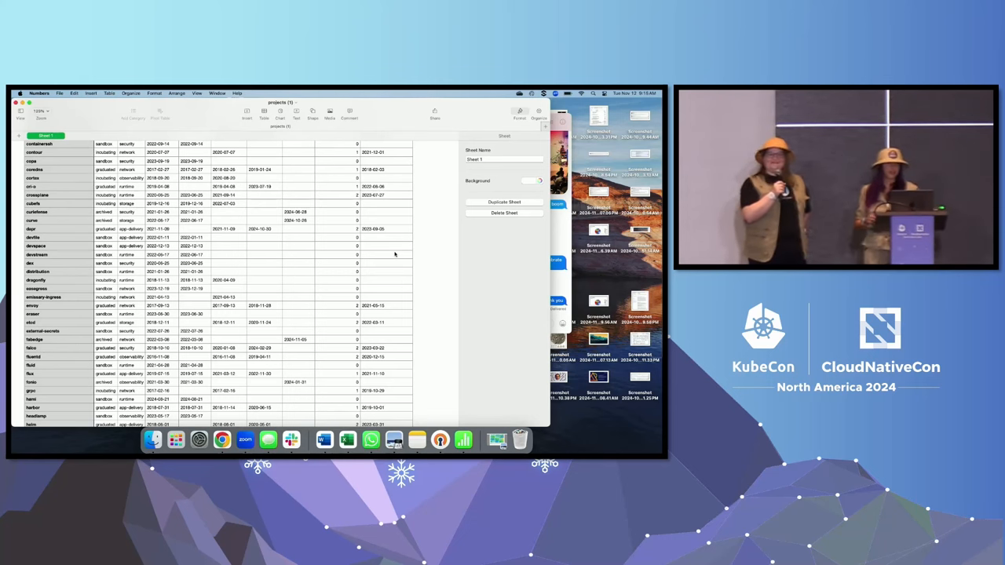
pyautogui.scroll(-3)
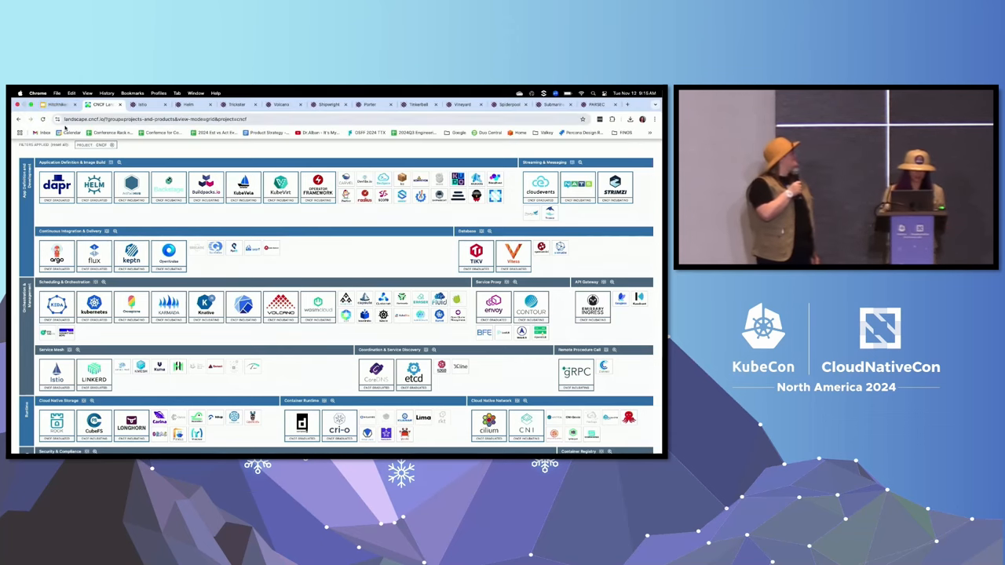
# Return to the Google Slides deck's CNCF slide with the landscape screenshot and QR code
pyautogui.click(55, 104)
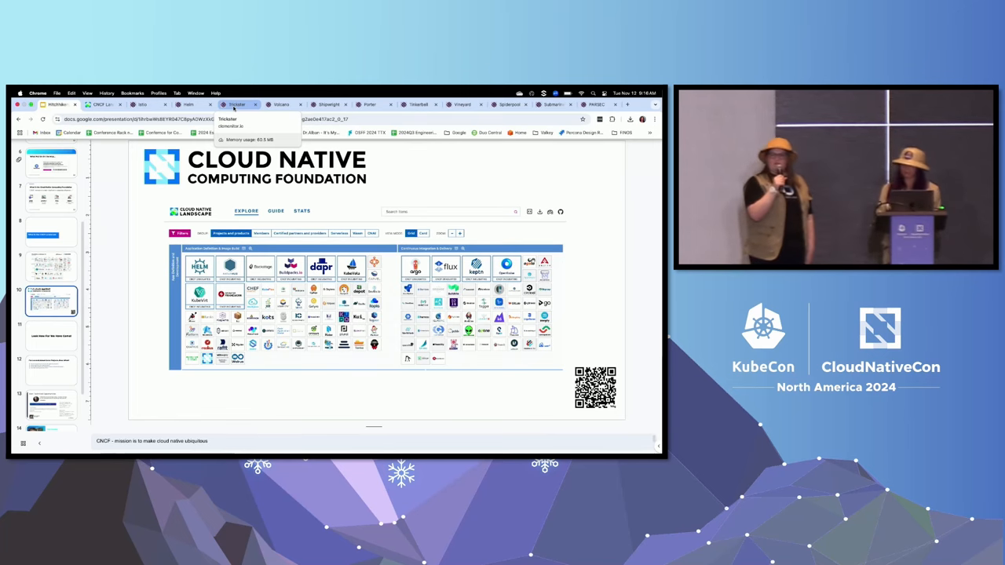
# Open Trickster's report (score 73) and scroll through its documentation, license, best practices and security checks
pyautogui.click(238, 104)
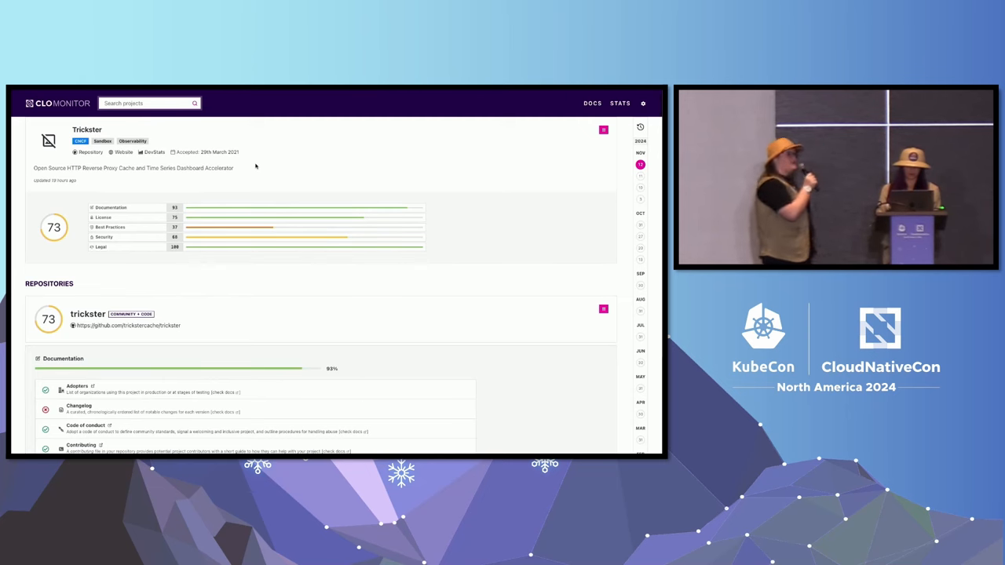
pyautogui.scroll(-3)
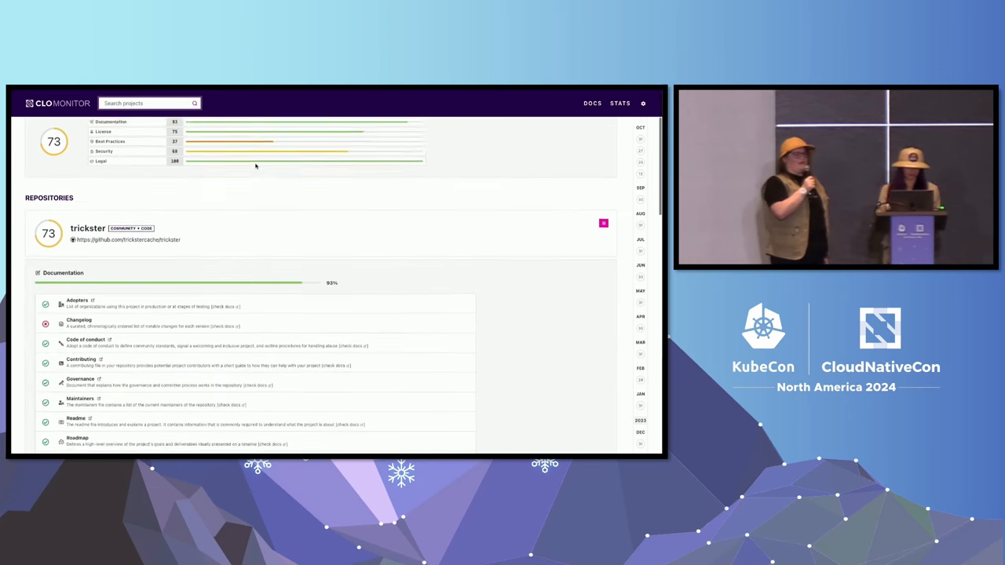
pyautogui.scroll(-3)
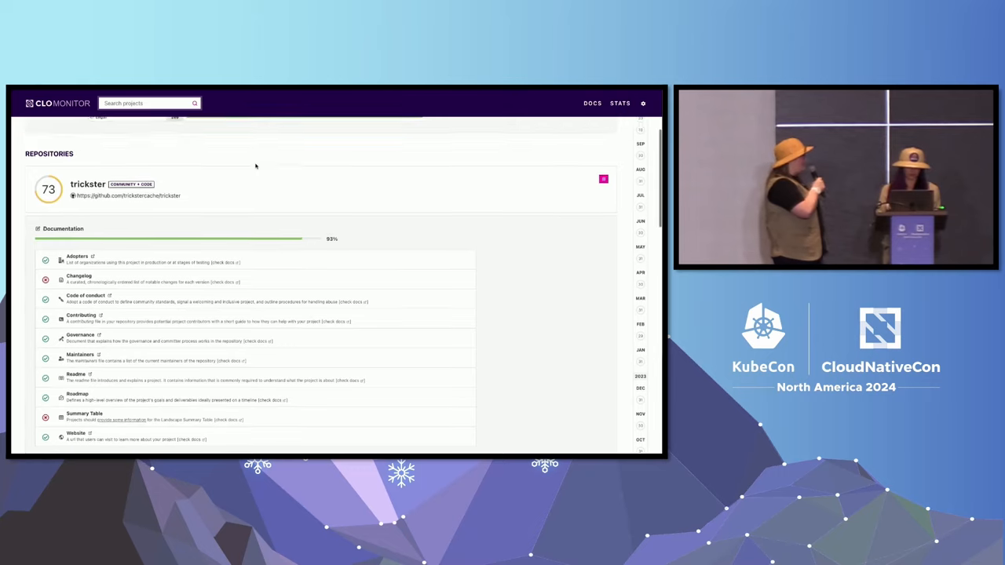
pyautogui.scroll(-3)
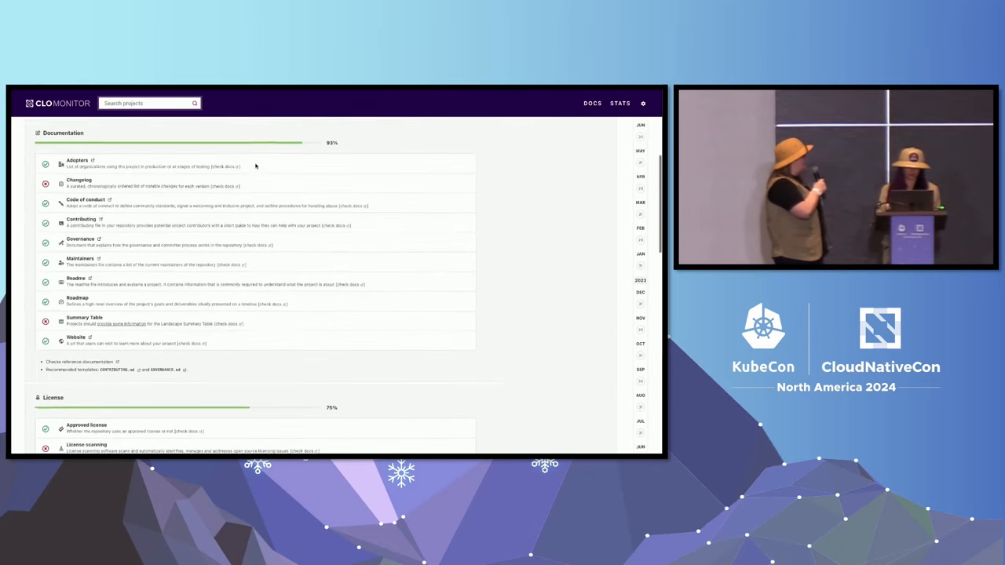
pyautogui.scroll(-3)
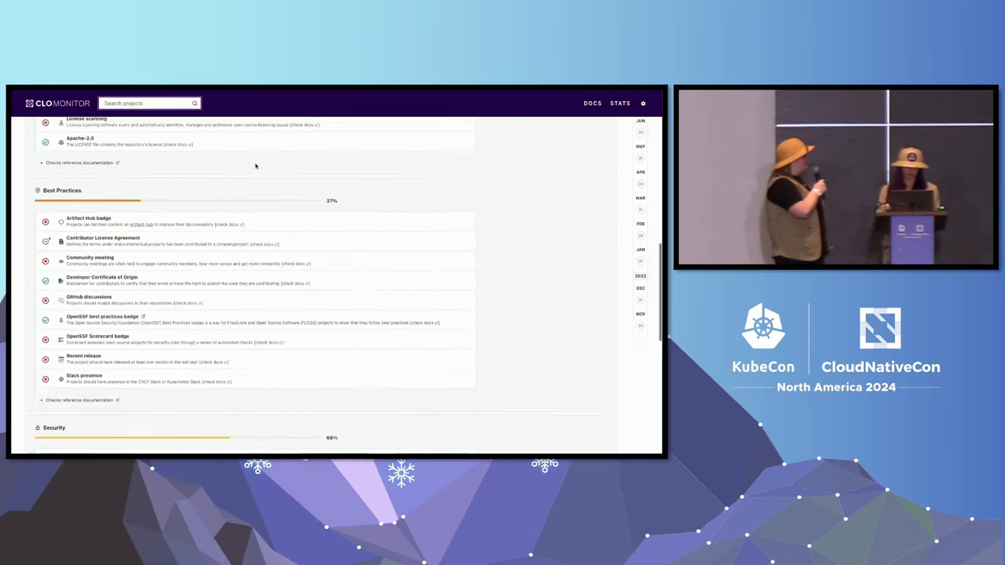
pyautogui.scroll(-3)
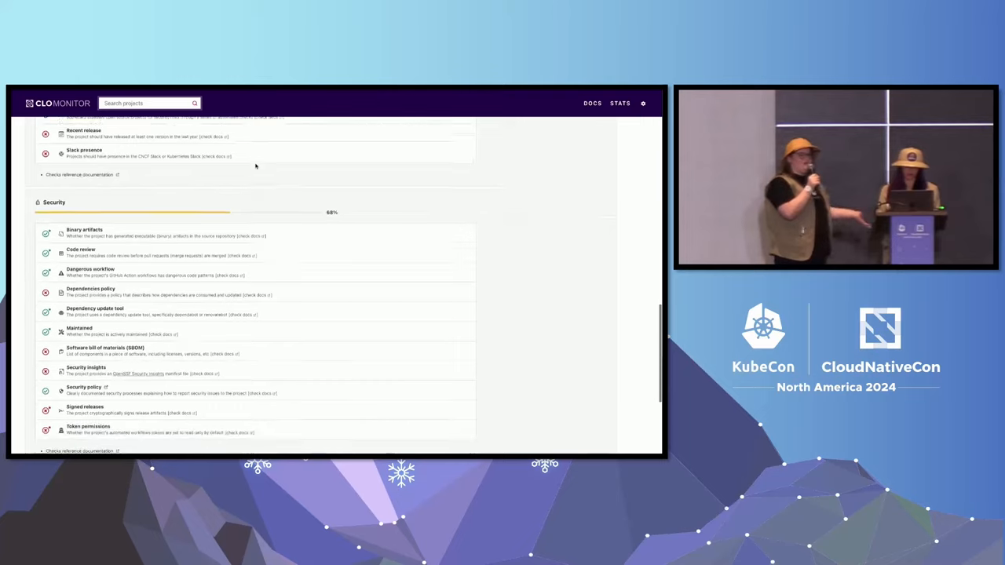
pyautogui.scroll(-3)
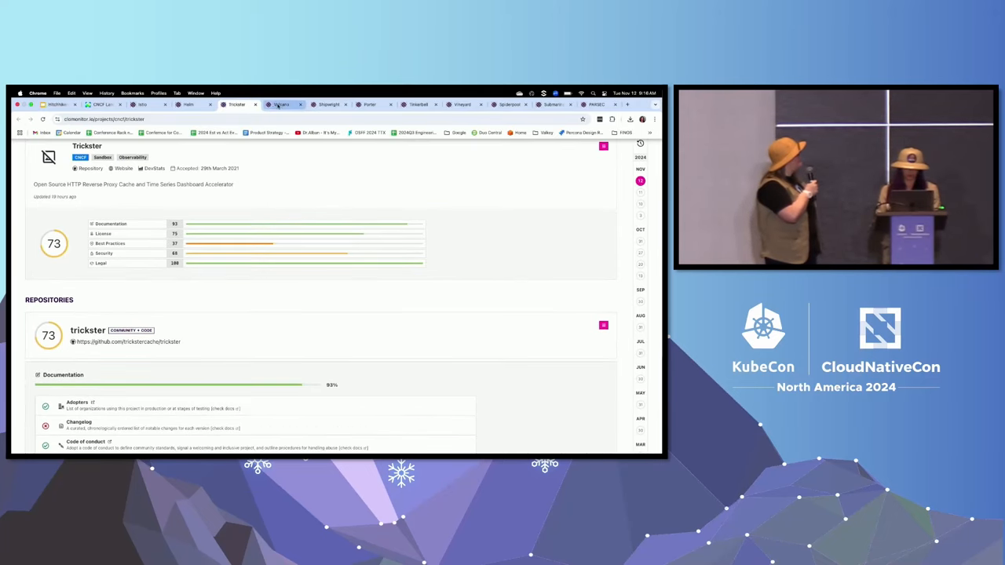
# Scroll through Volcano's report (score 71), then bring up Shipwright's report scoring 59
pyautogui.click(281, 105)
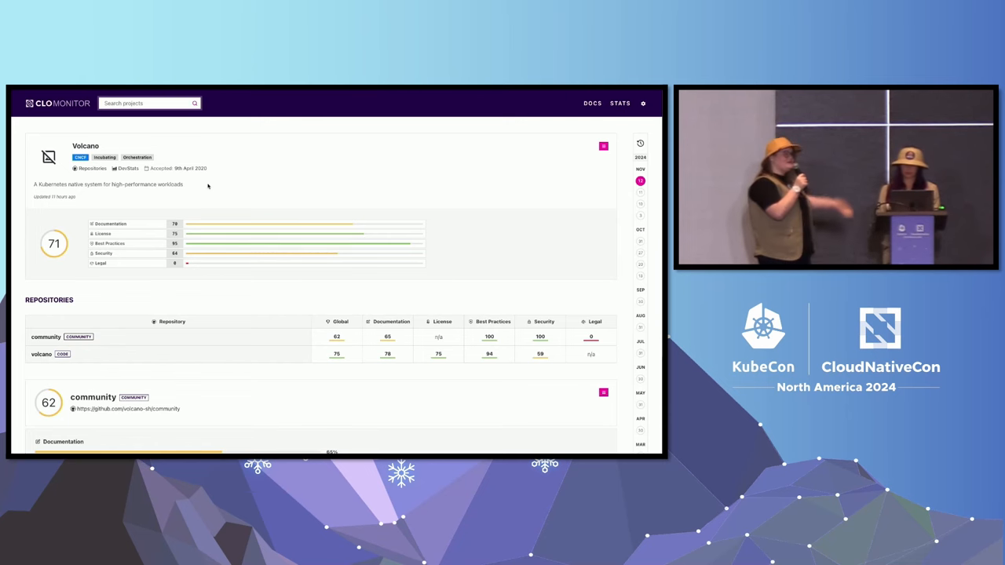
pyautogui.scroll(-3)
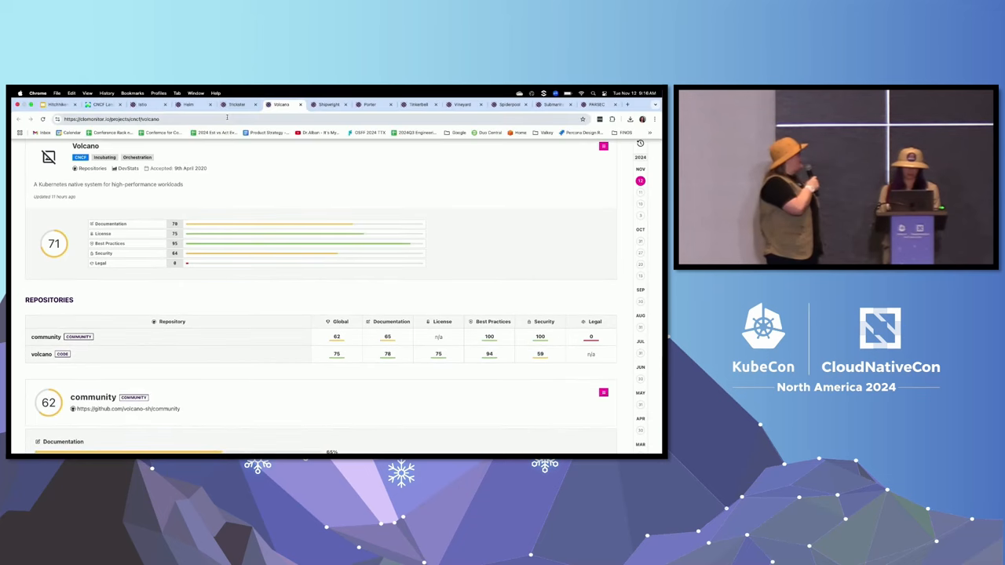
pyautogui.click(329, 96)
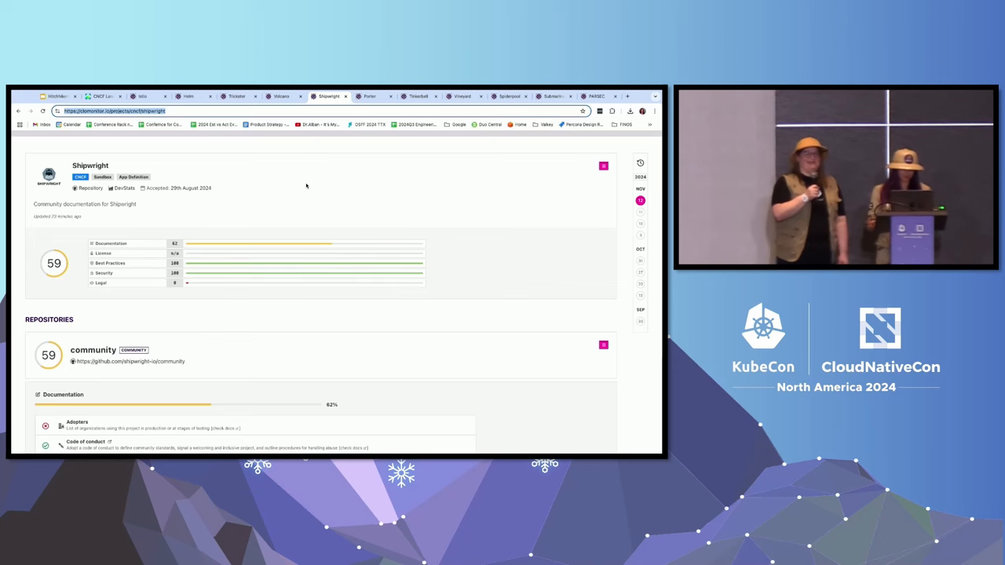
# Scroll Shipwright's checks, then show PARSEC's report scoring 67 with Security 40 and Legal 100
pyautogui.scroll(-3)
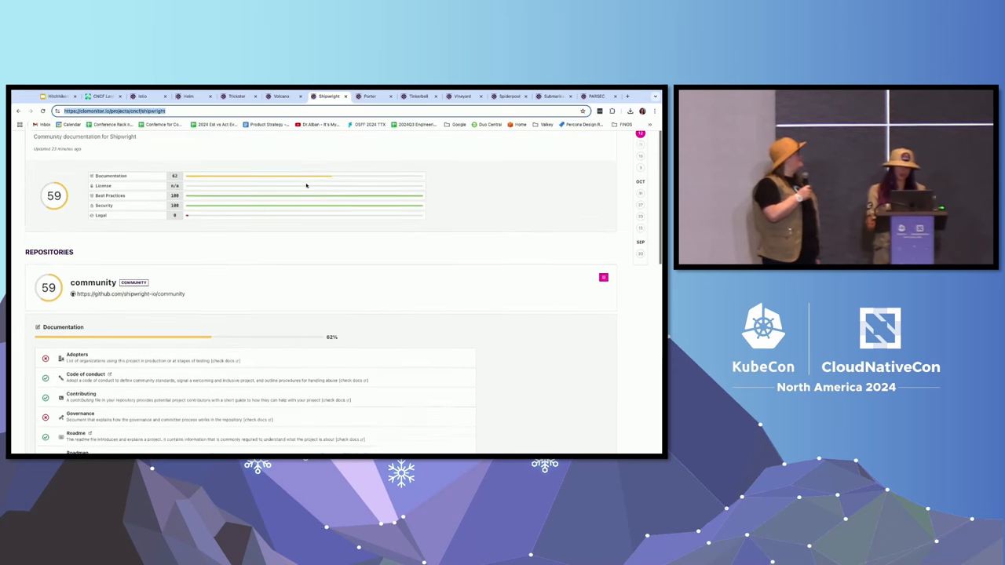
pyautogui.scroll(-3)
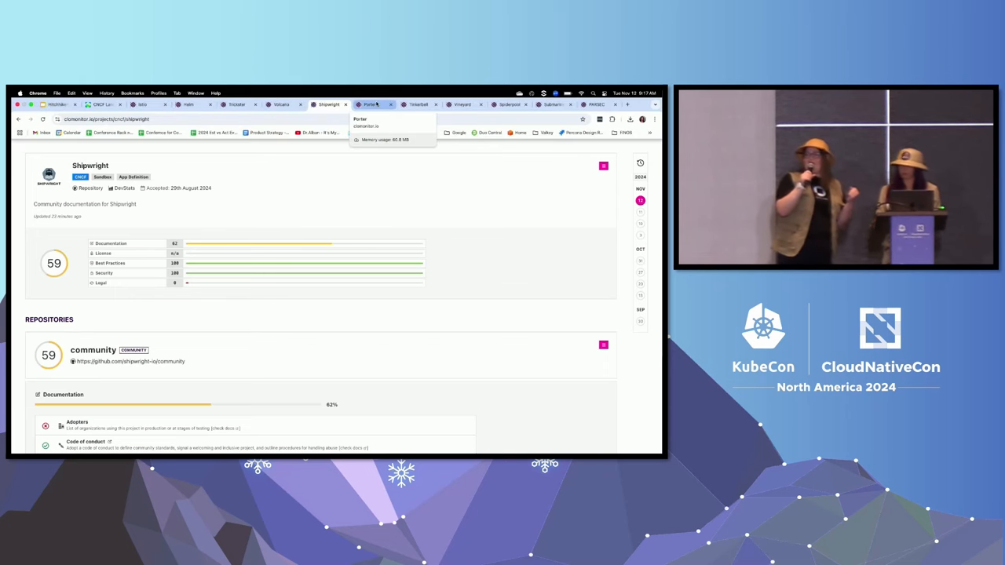
pyautogui.click(596, 104)
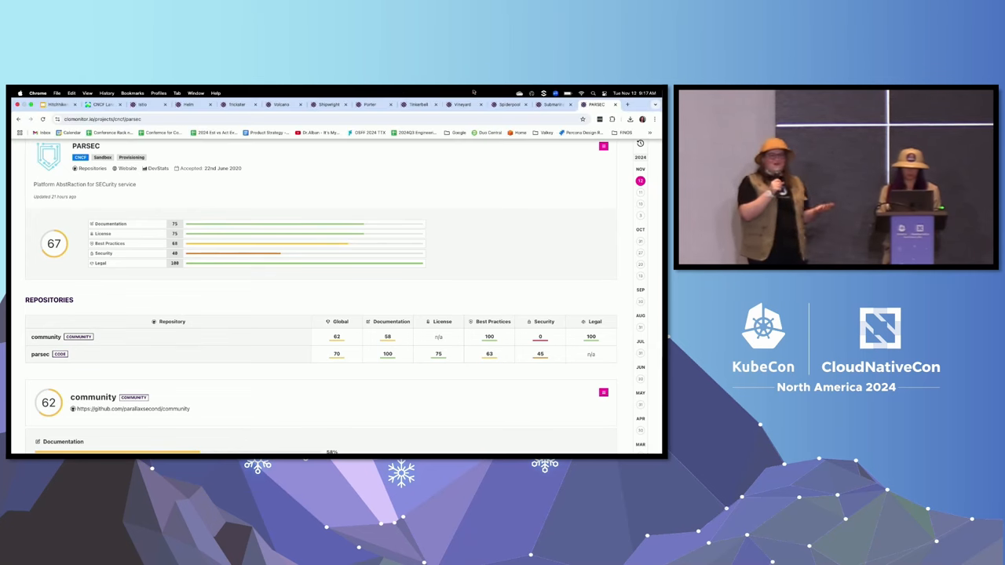
# Scroll through Helm's report (score 86), then show slide 12, 'I've Learned About Some Projects. Now What?'
pyautogui.click(188, 104)
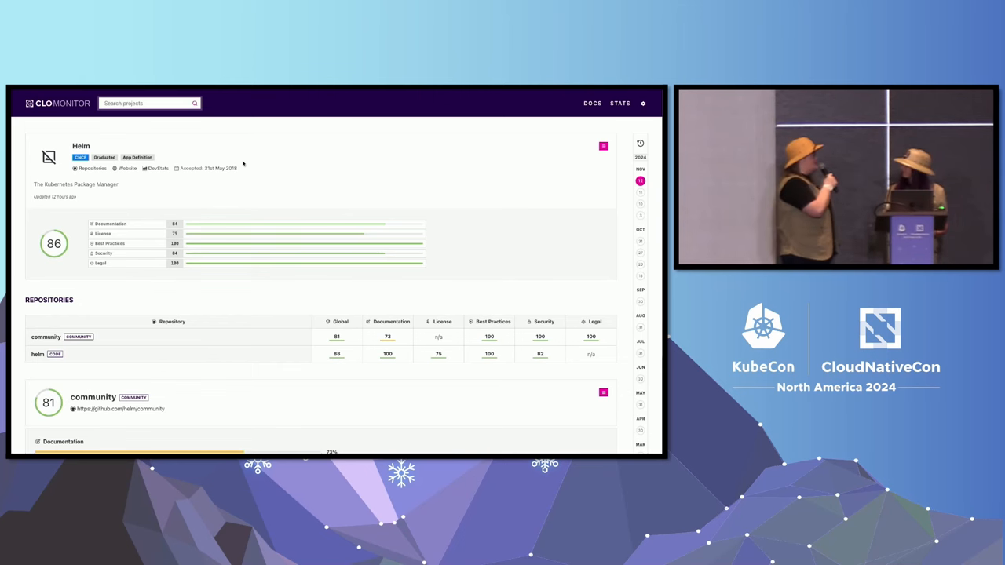
pyautogui.scroll(-3)
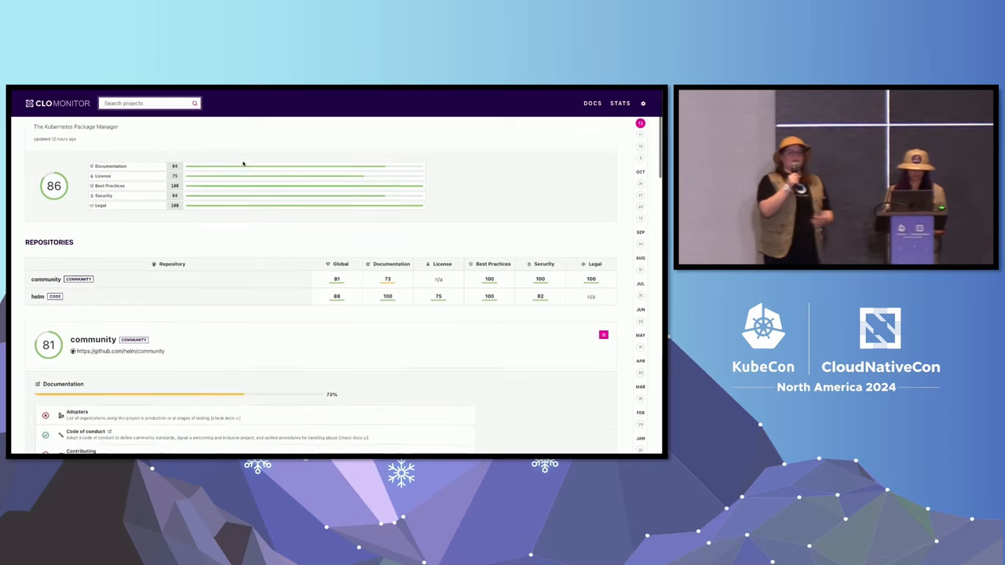
pyautogui.scroll(-3)
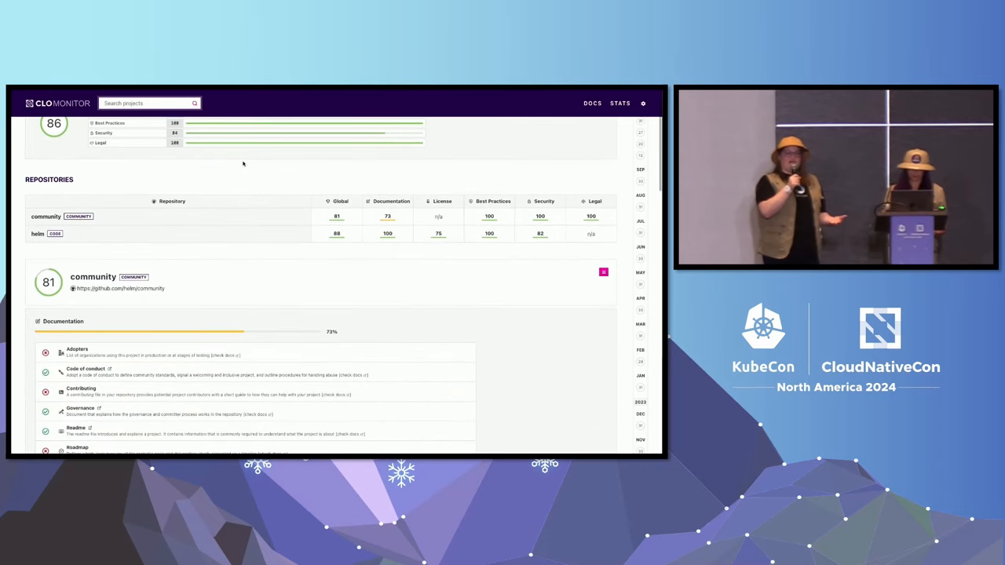
pyautogui.scroll(-3)
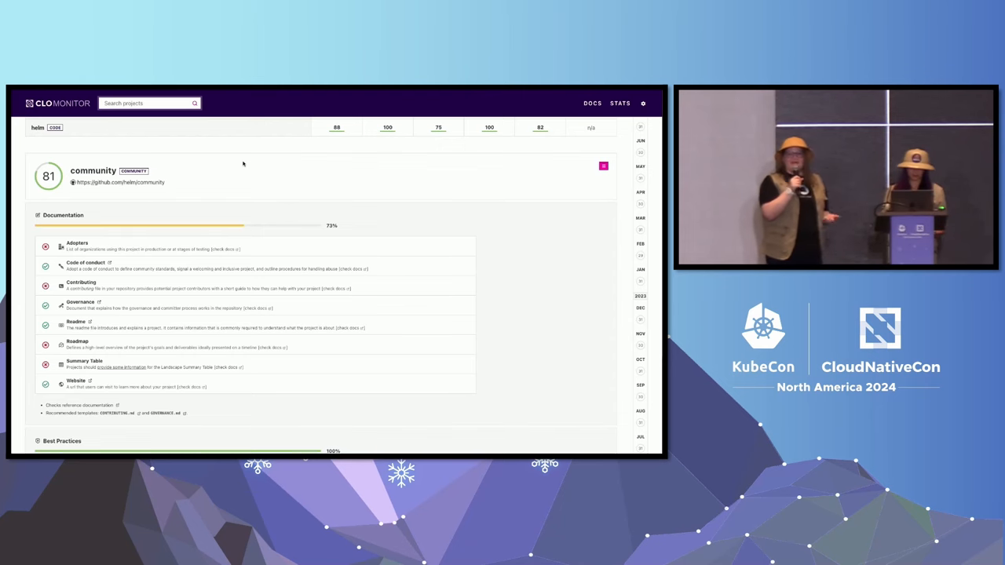
pyautogui.scroll(-3)
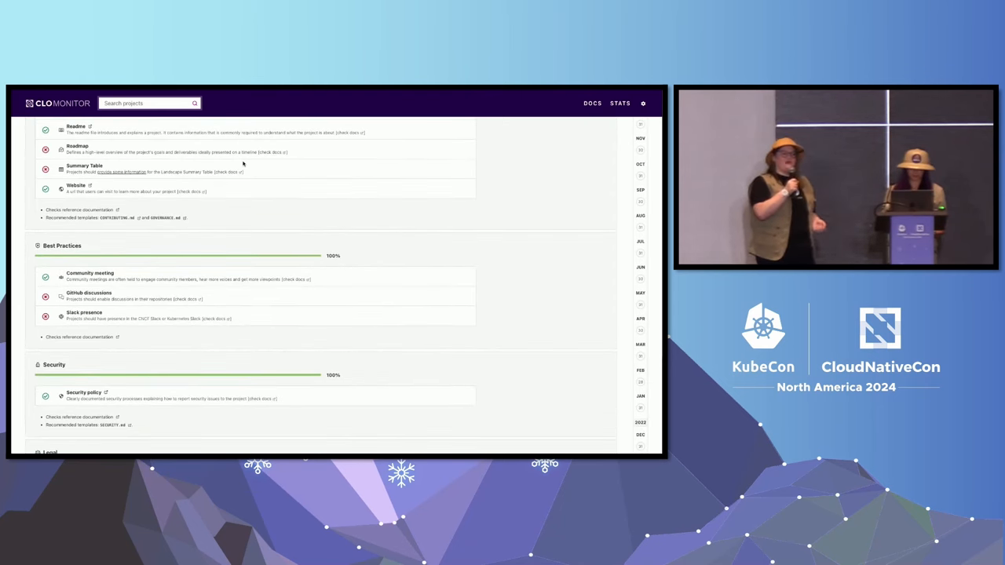
pyautogui.scroll(-3)
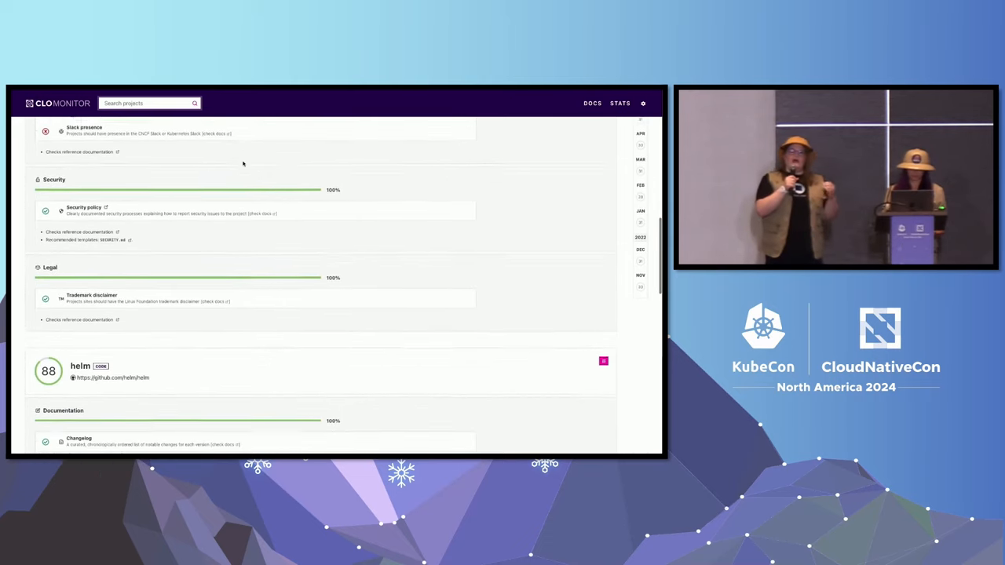
pyautogui.scroll(-3)
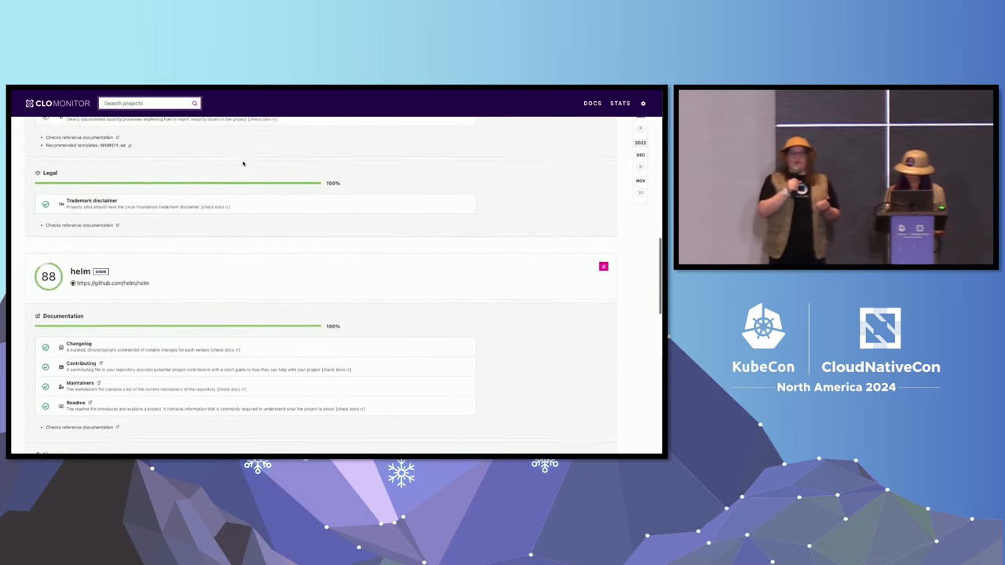
pyautogui.scroll(-3)
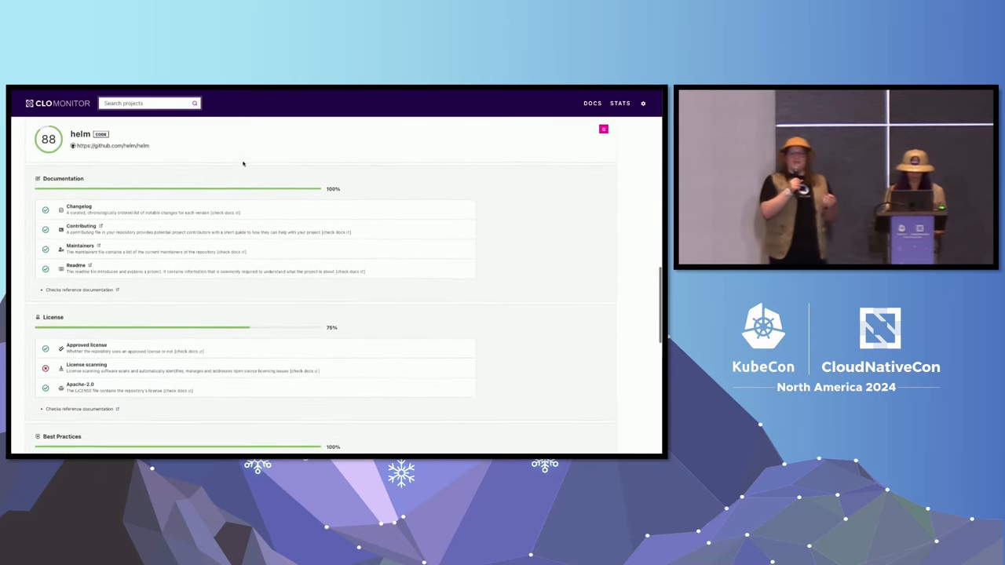
pyautogui.scroll(-3)
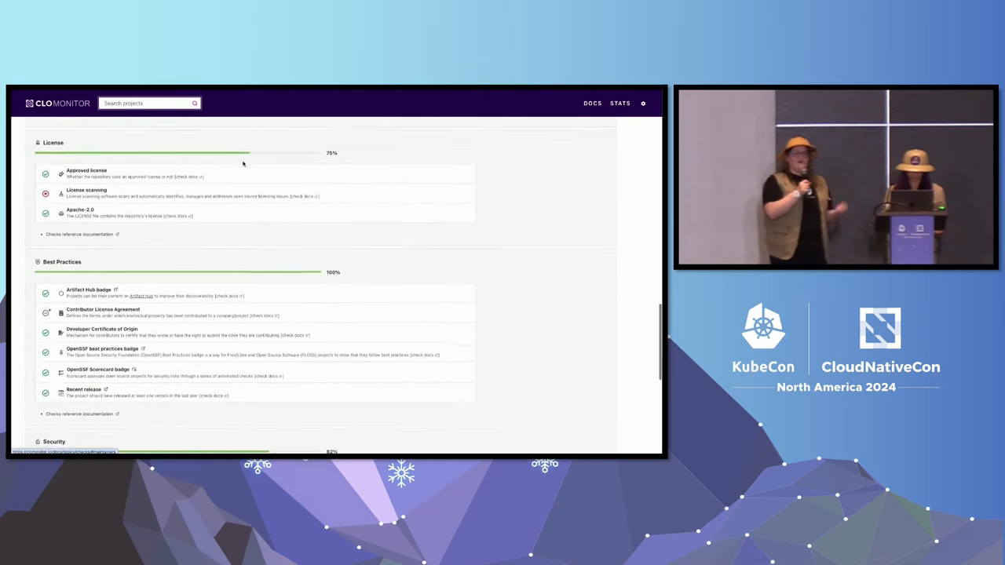
pyautogui.scroll(-3)
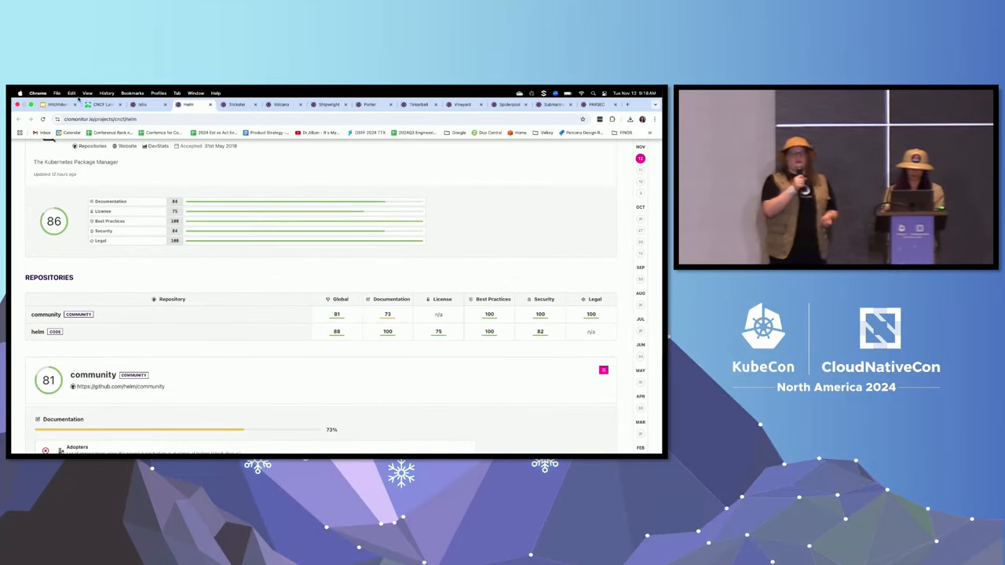
pyautogui.click(100, 104)
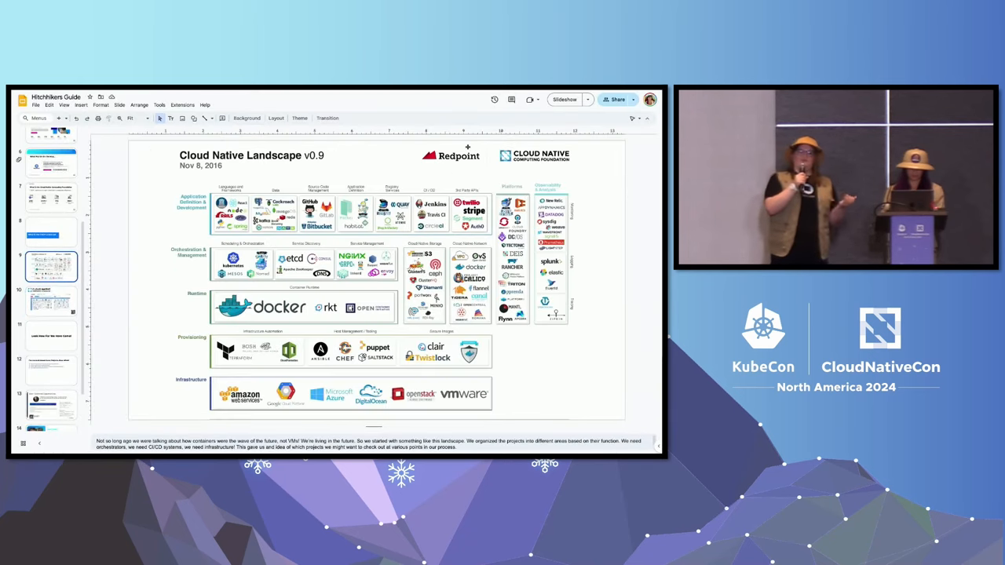
pyautogui.click(50, 369)
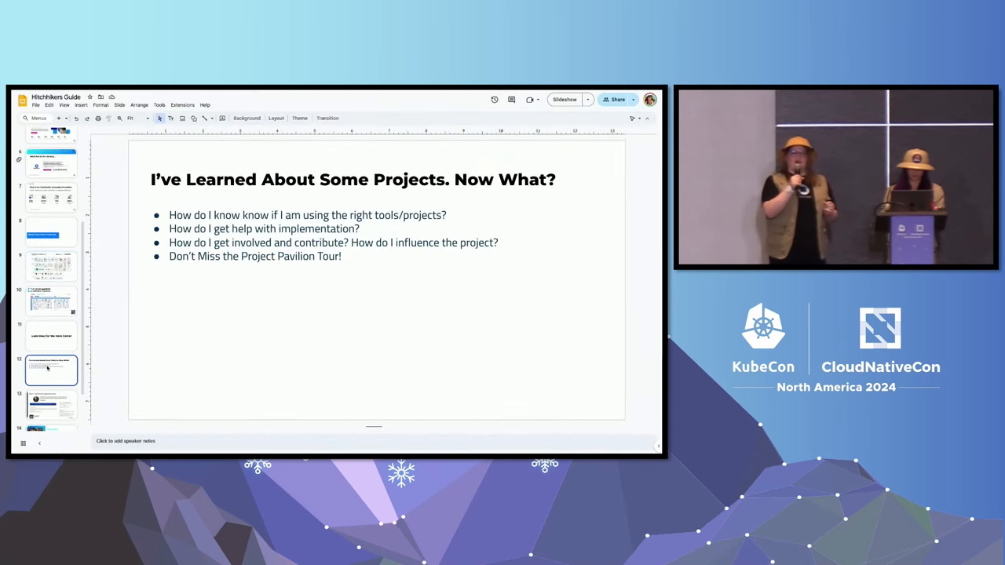